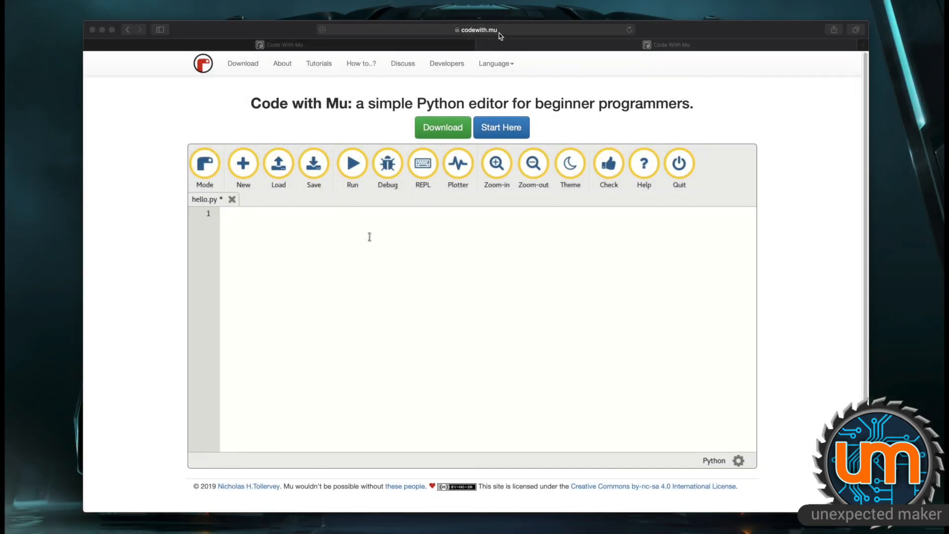
- Enter print("Hello from Mu!") and review the Download Mu page's alpha installer links
text(print("Hel)
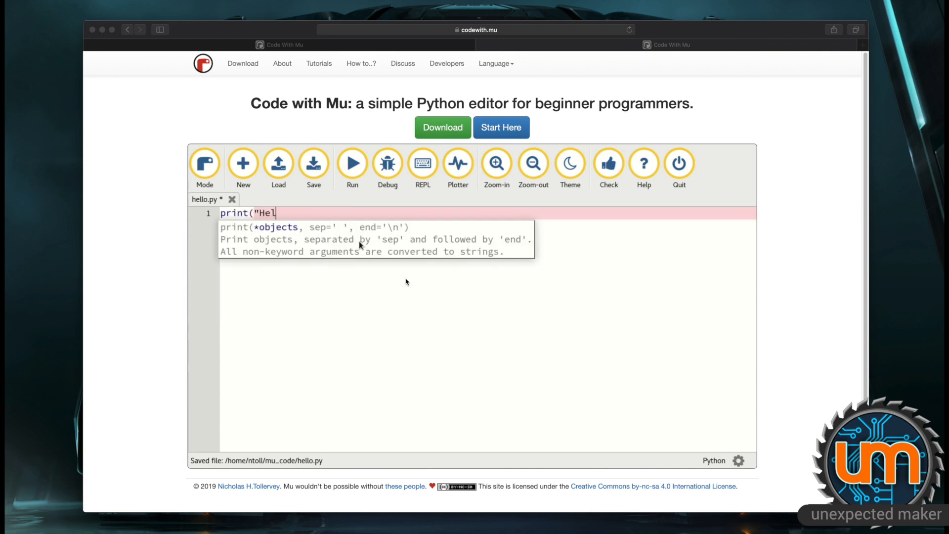
text(lo from Mu!"))
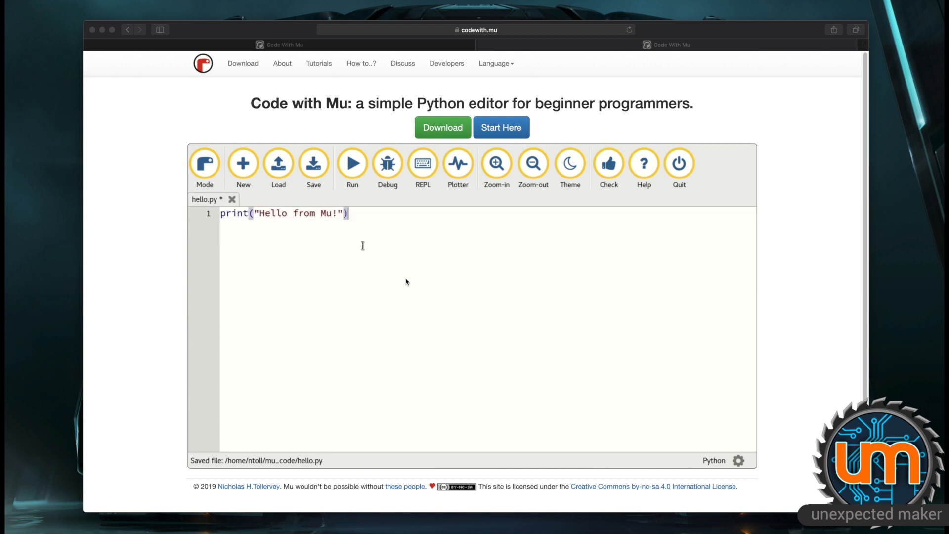
click(351, 164)
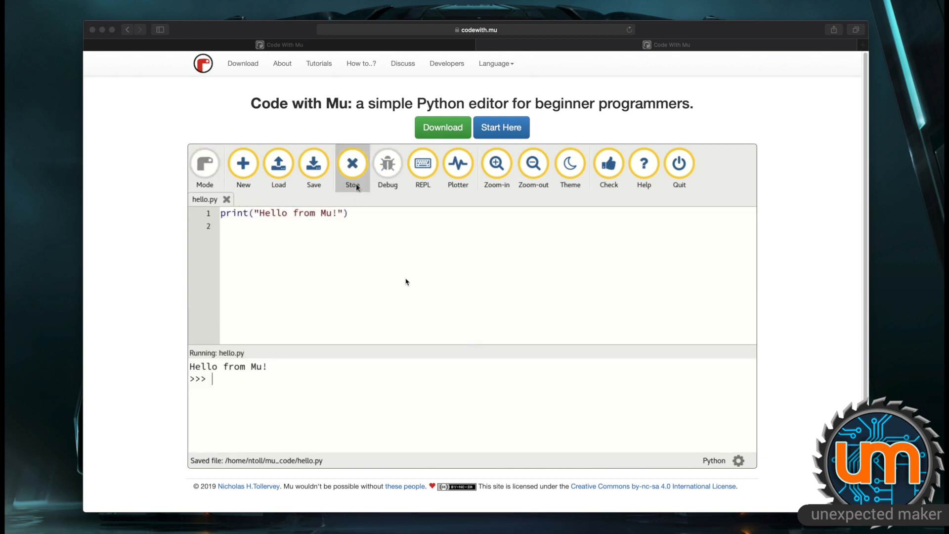
click(352, 166)
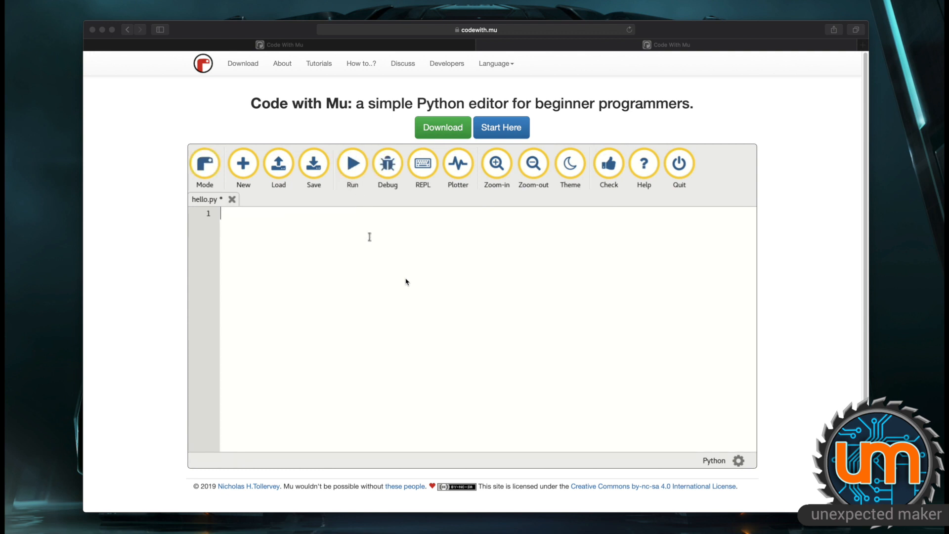
text(print("Hello from Mu!)
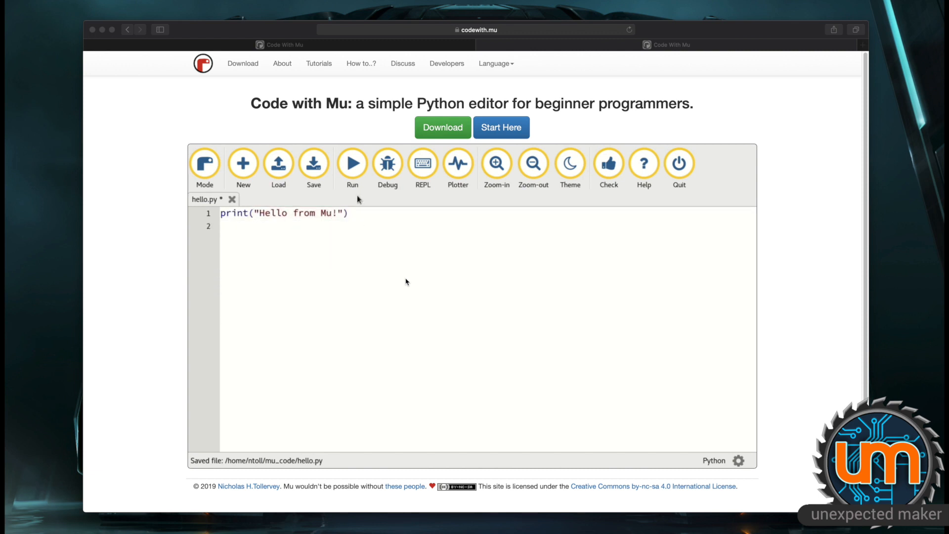
click(352, 164)
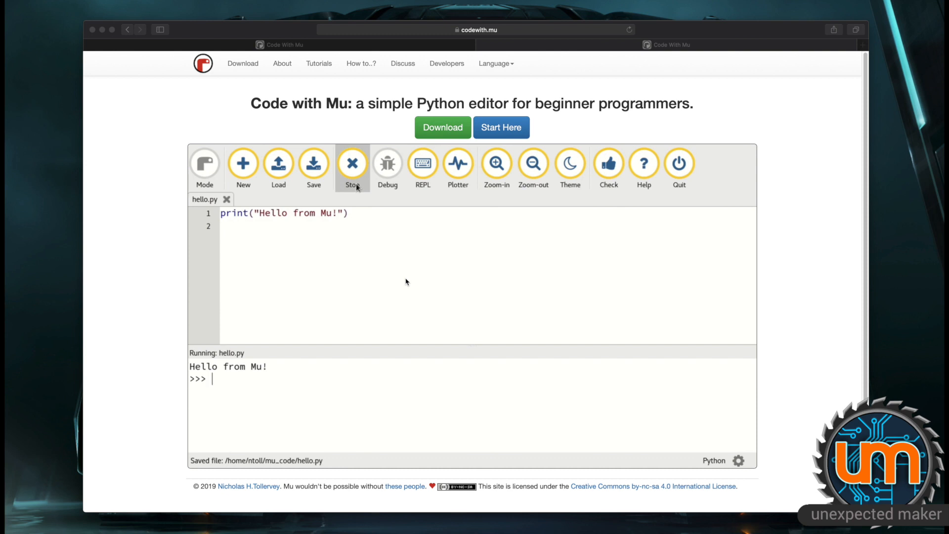
click(352, 164)
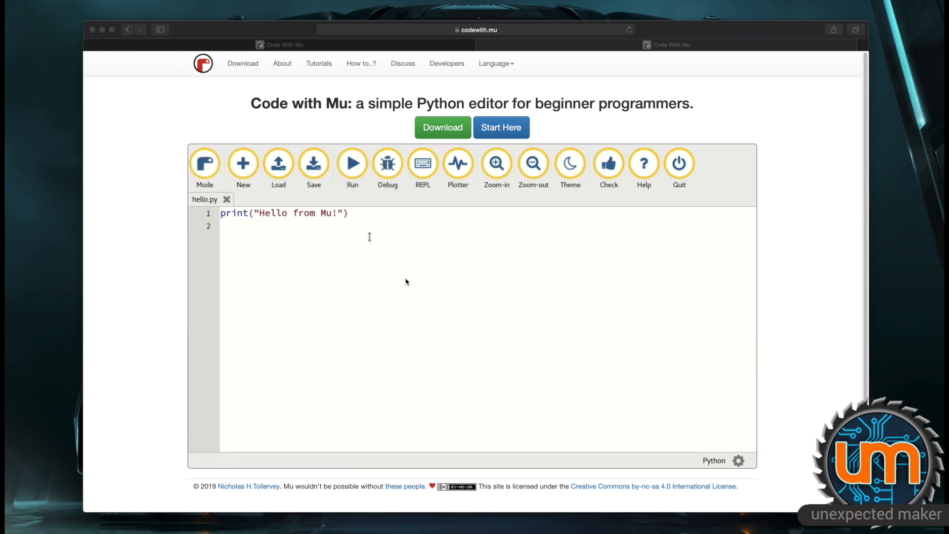
mouse_move(423, 301)
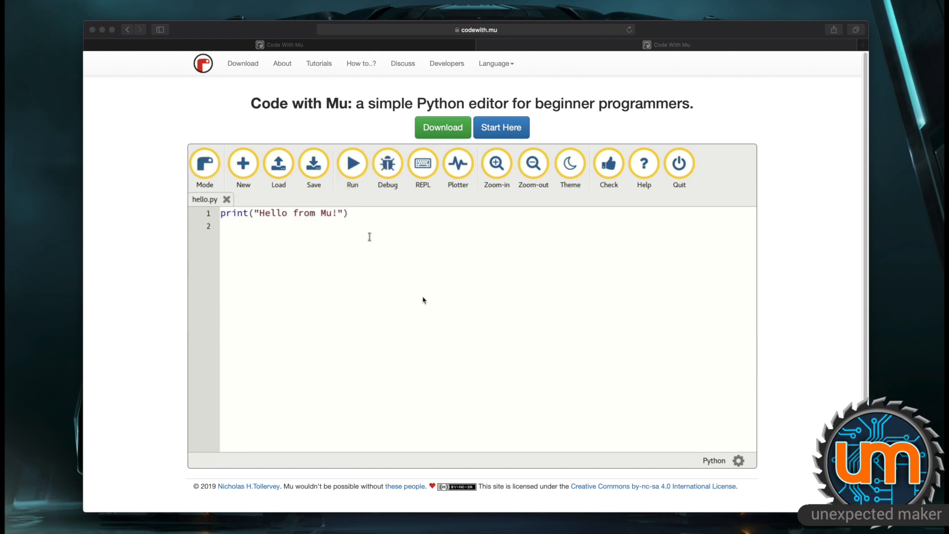
click(242, 63)
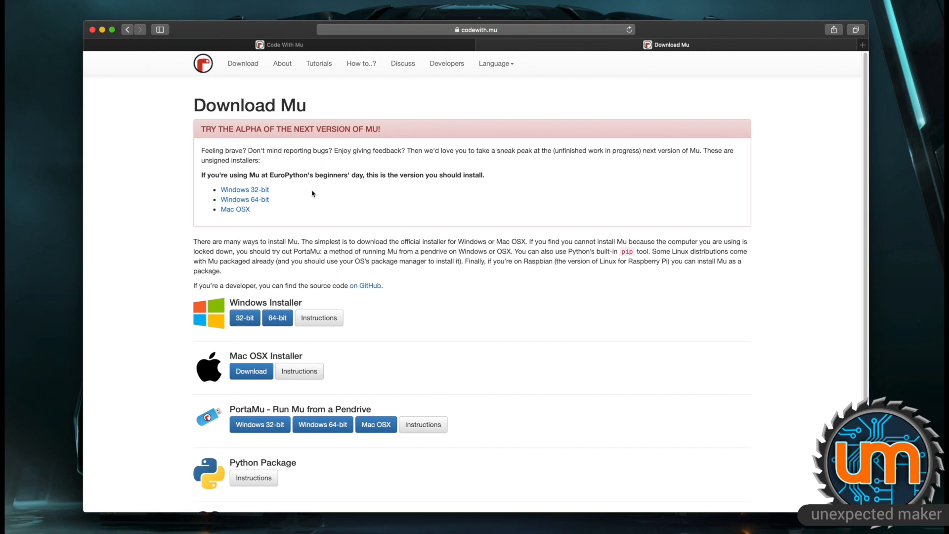
mouse_move(316, 207)
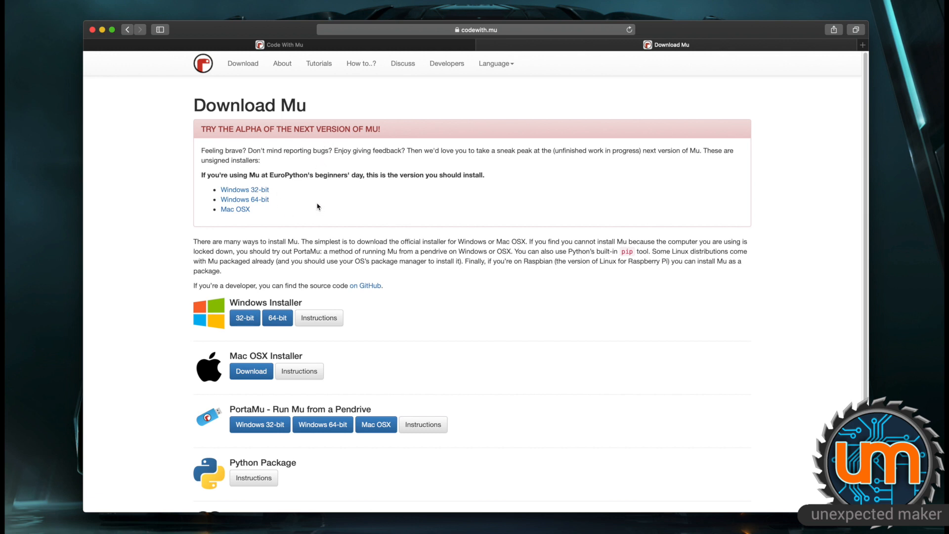
mouse_move(270, 228)
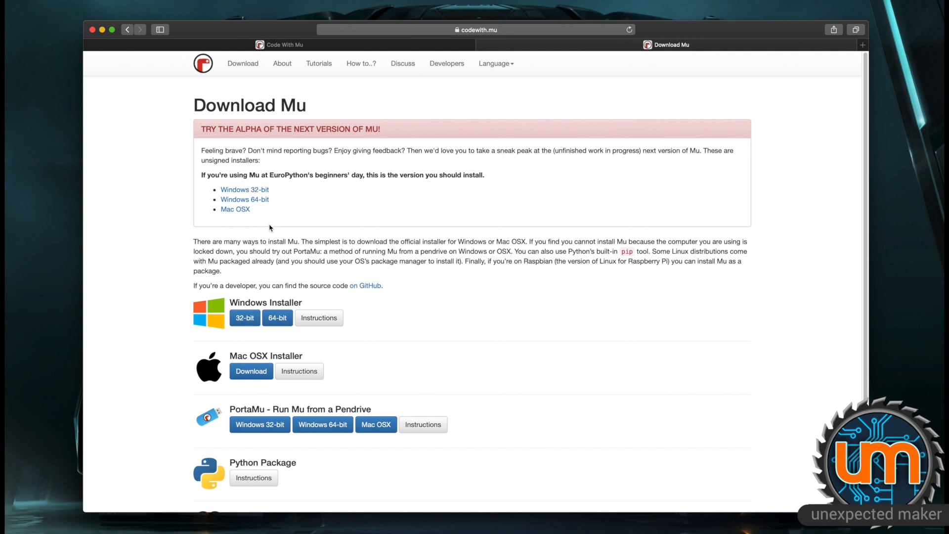
mouse_move(269, 223)
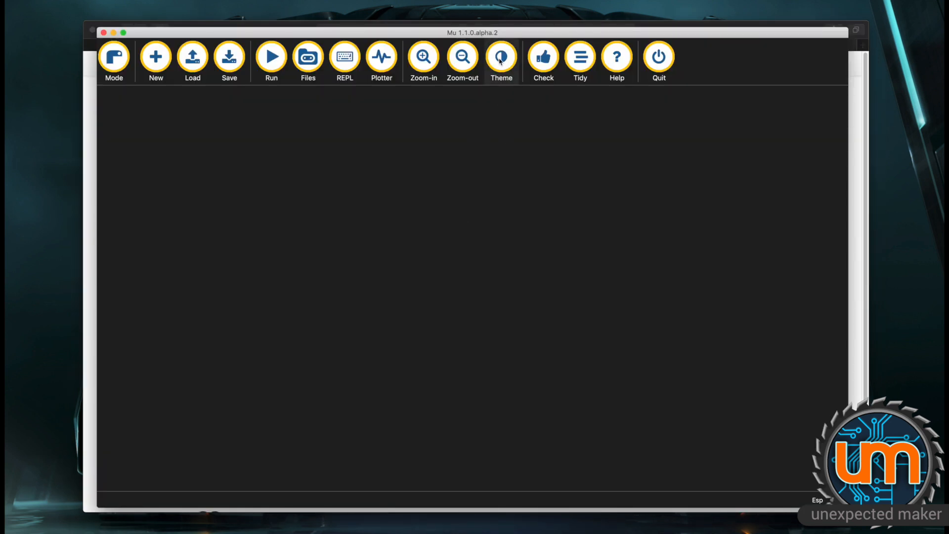
click(501, 57)
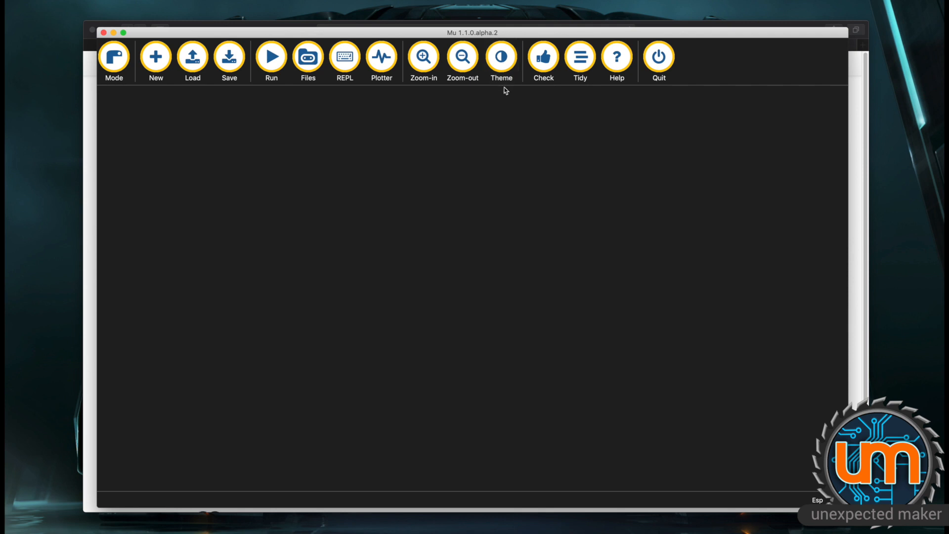
click(501, 57)
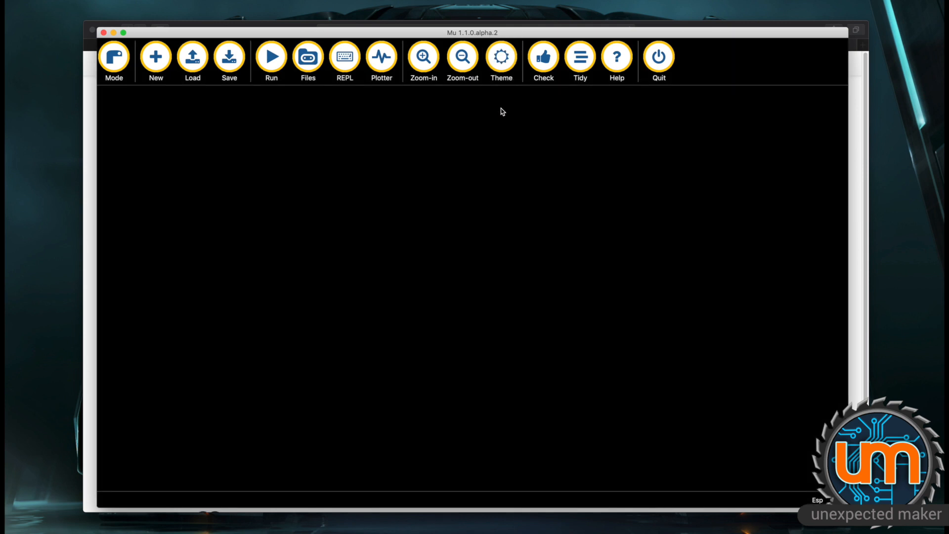
click(501, 57)
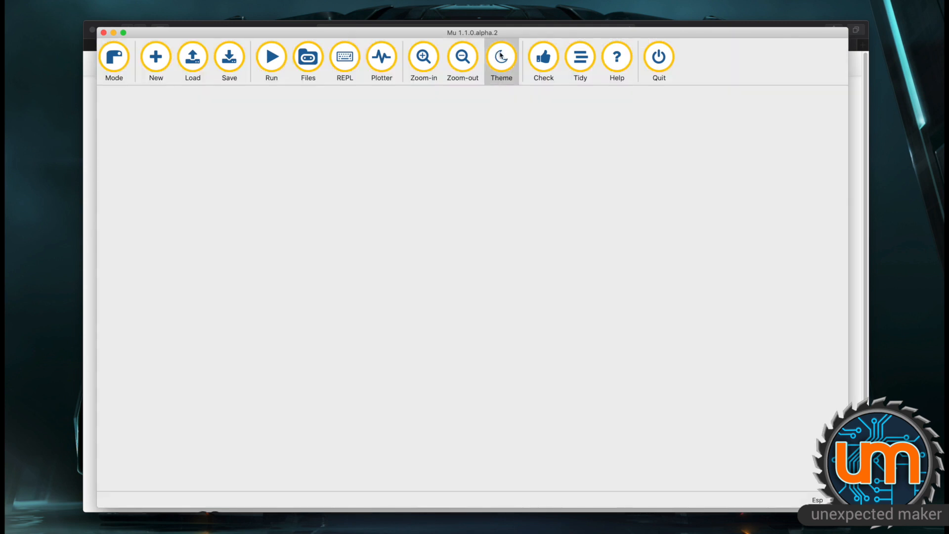
click(501, 57)
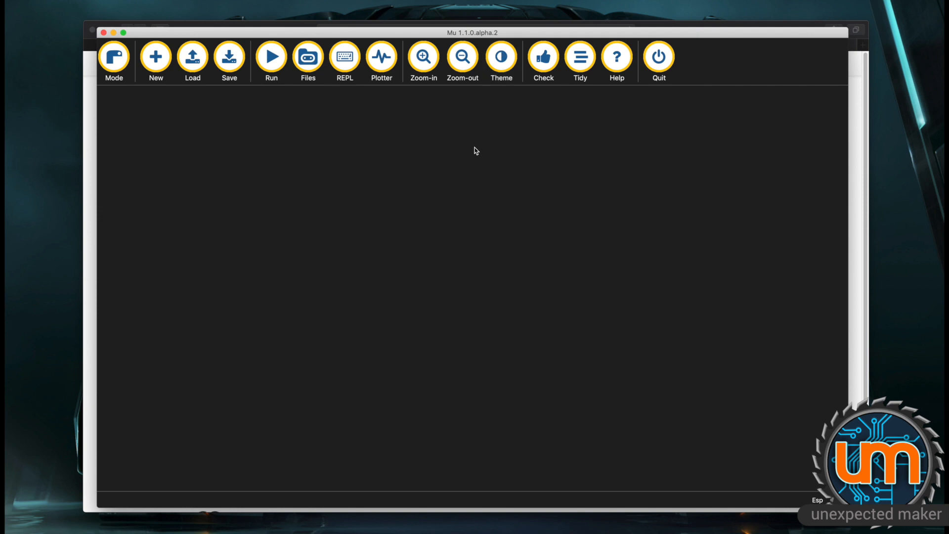
mouse_move(474, 145)
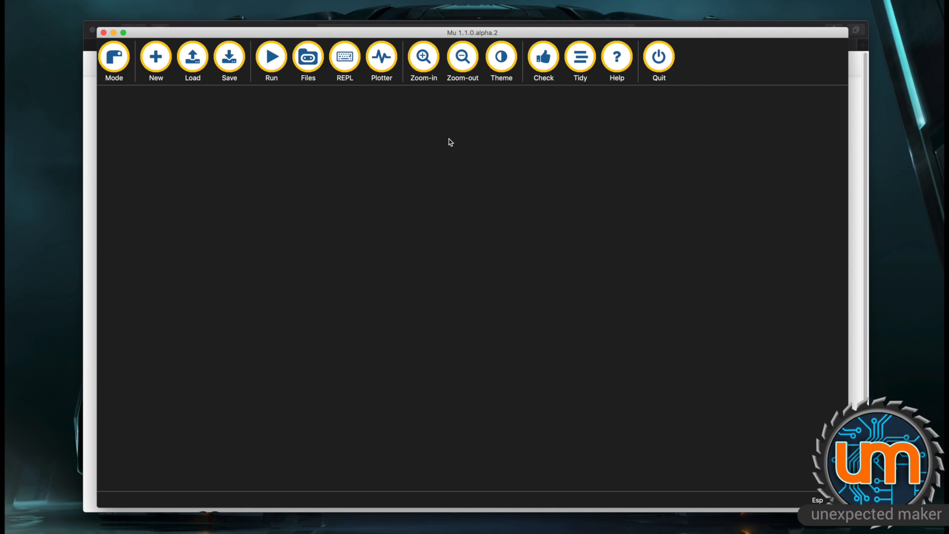
mouse_move(452, 151)
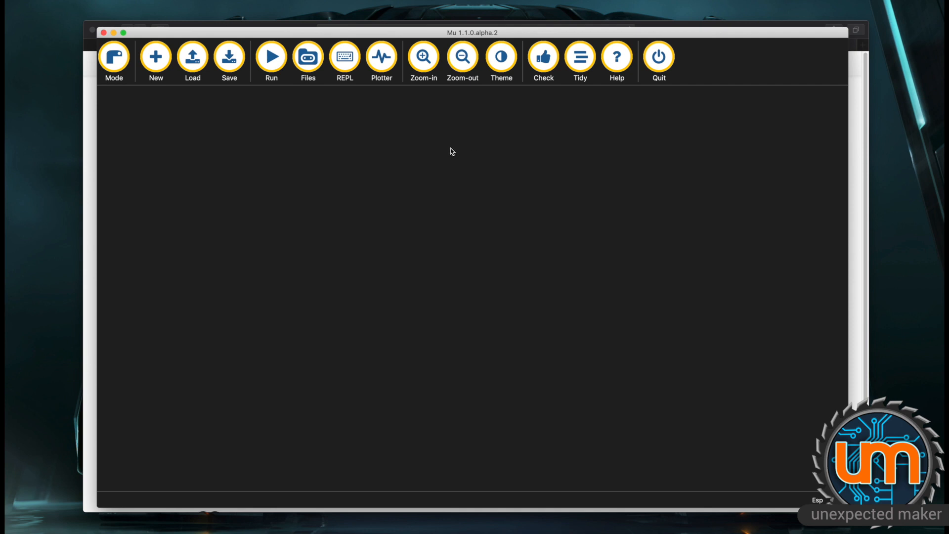
mouse_move(417, 128)
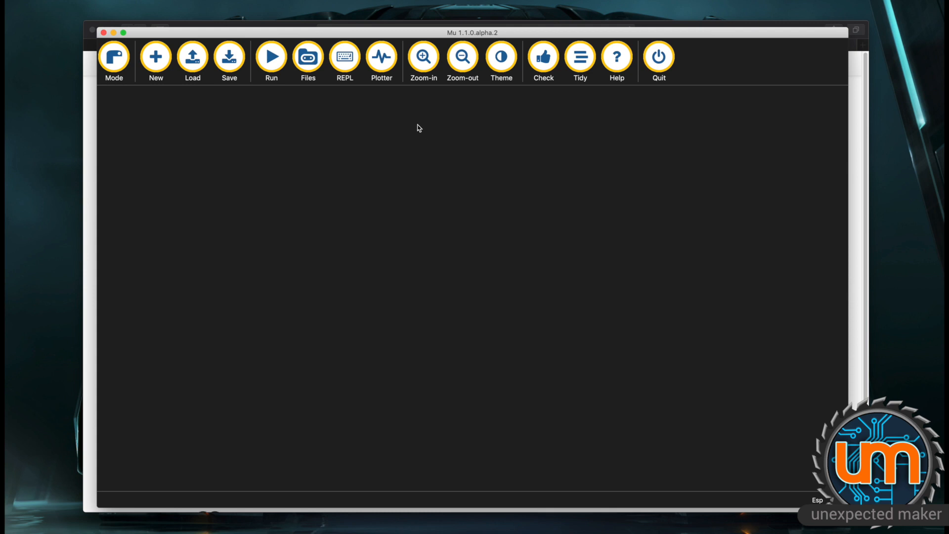
click(114, 57)
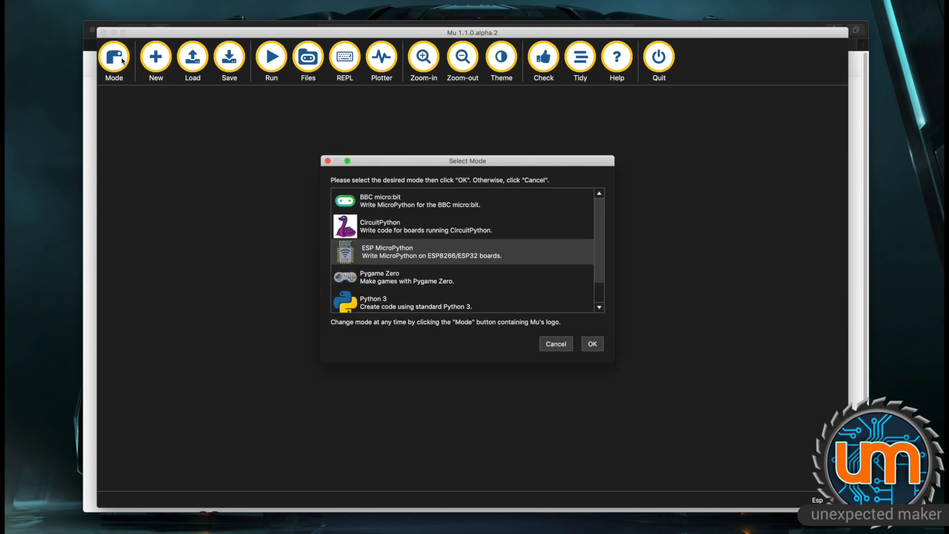
mouse_move(407, 253)
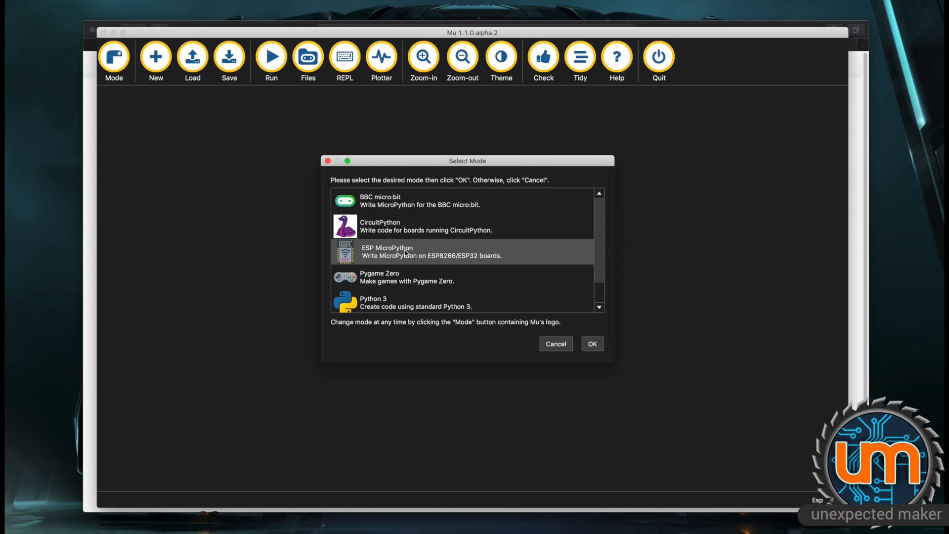
mouse_move(474, 266)
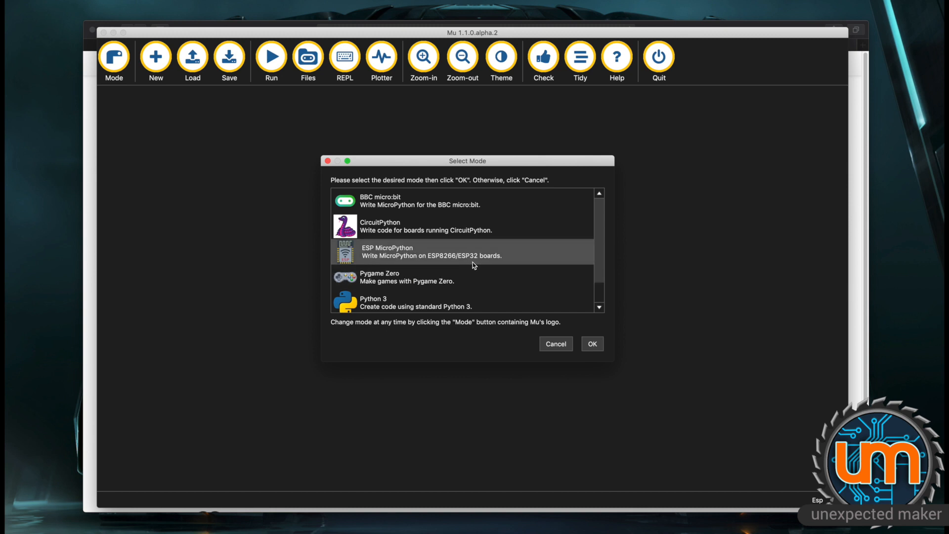
mouse_move(415, 251)
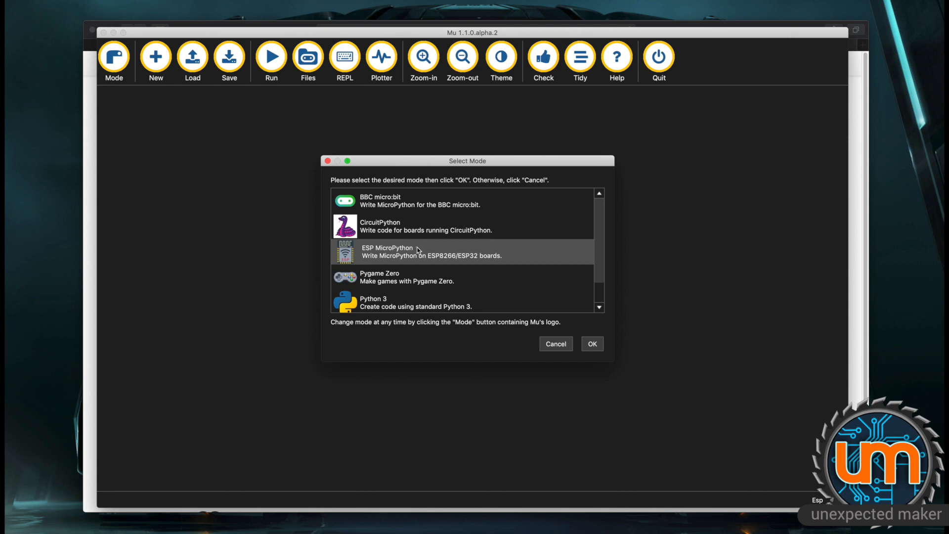
mouse_move(419, 256)
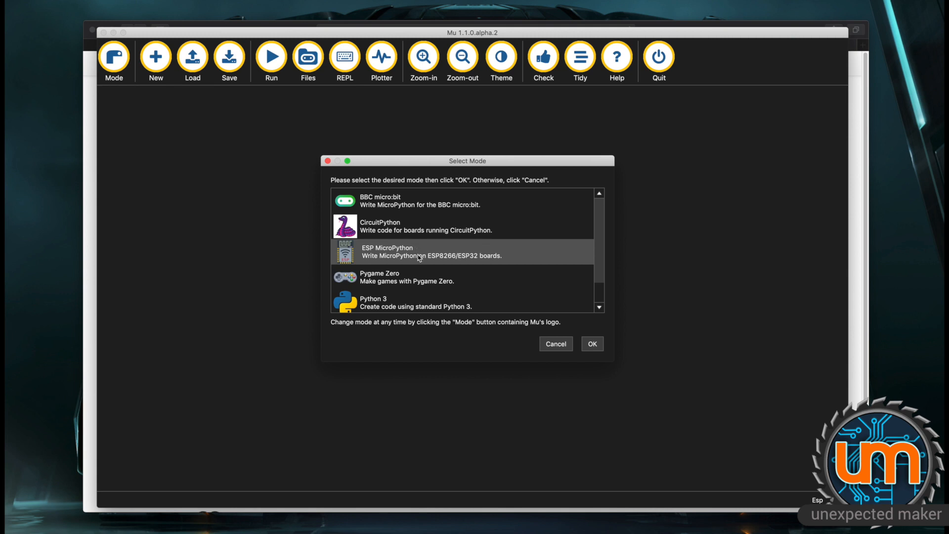
mouse_move(327, 256)
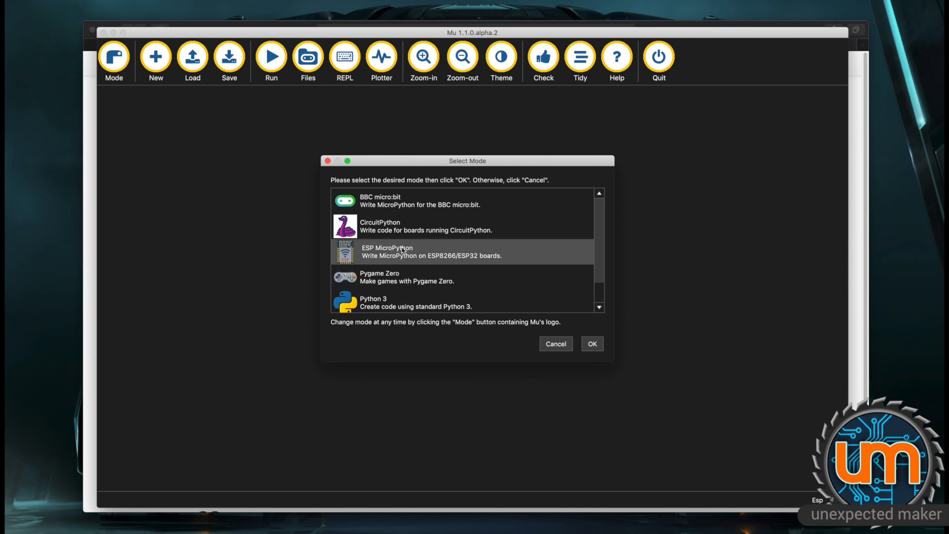
click(591, 343)
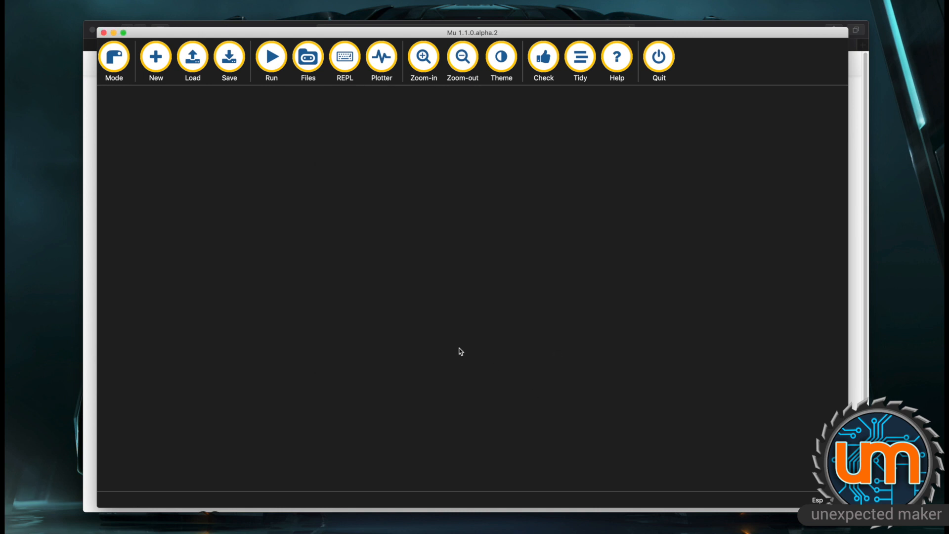
- Copy test.py from the TinyPICO to the computer, overwriting the existing copy
click(308, 57)
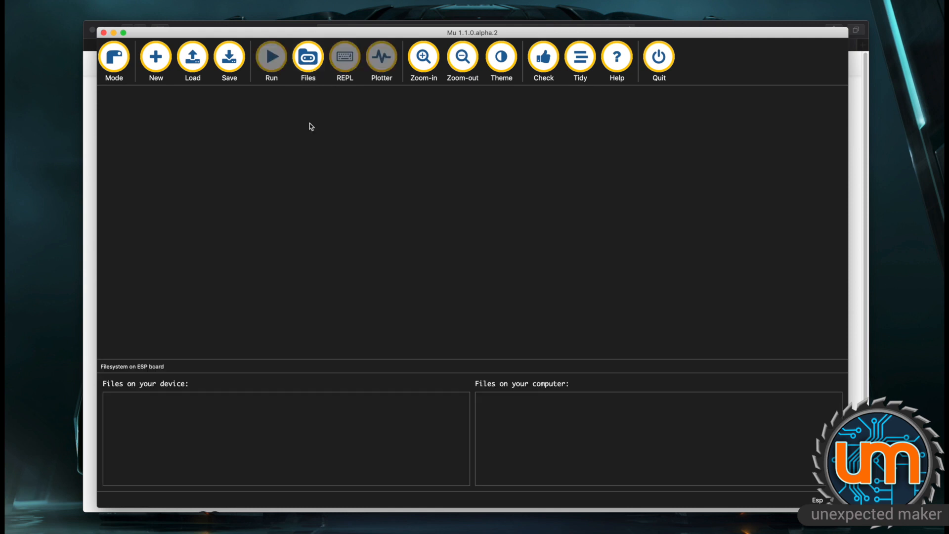
click(308, 57)
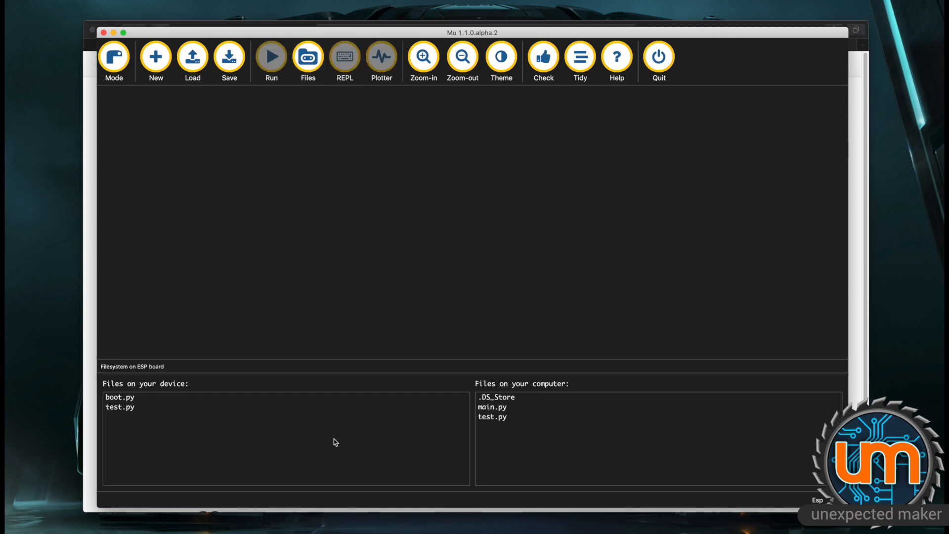
mouse_move(328, 444)
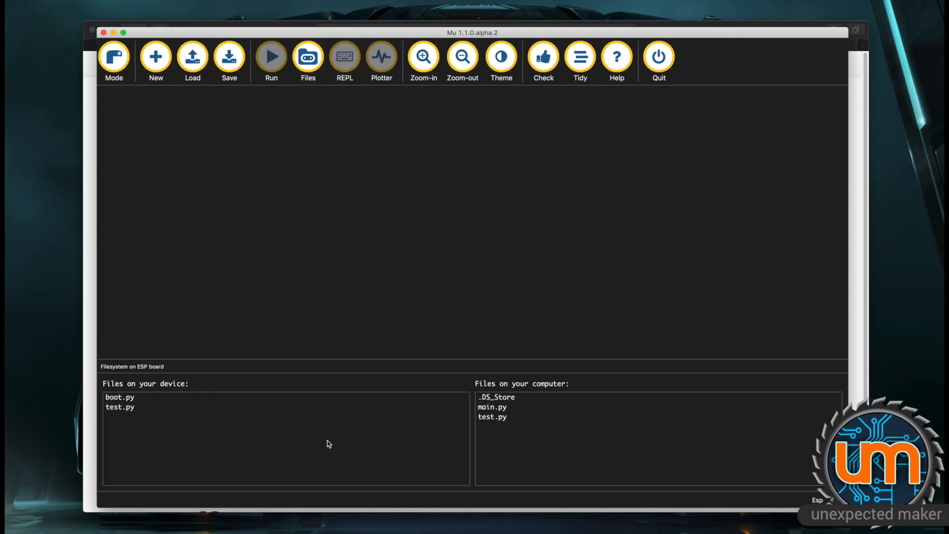
mouse_move(355, 462)
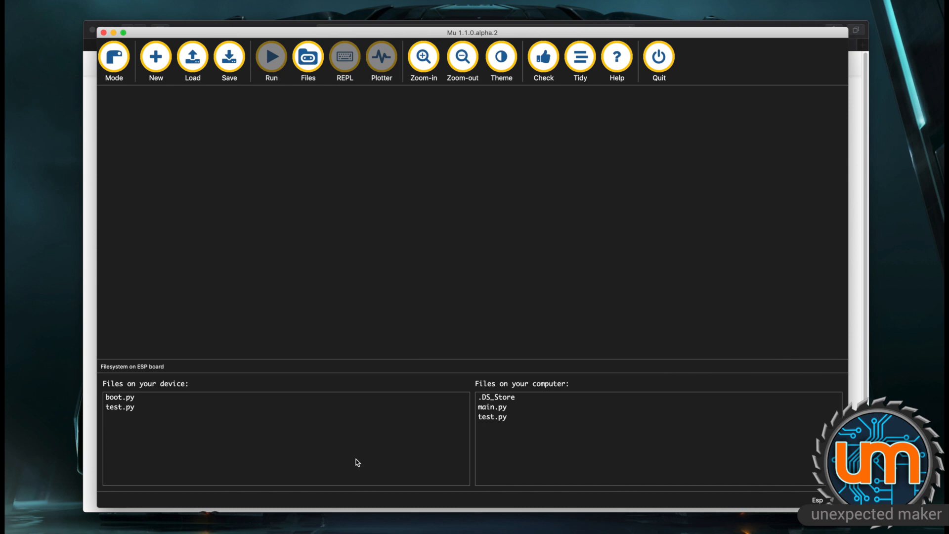
mouse_move(129, 418)
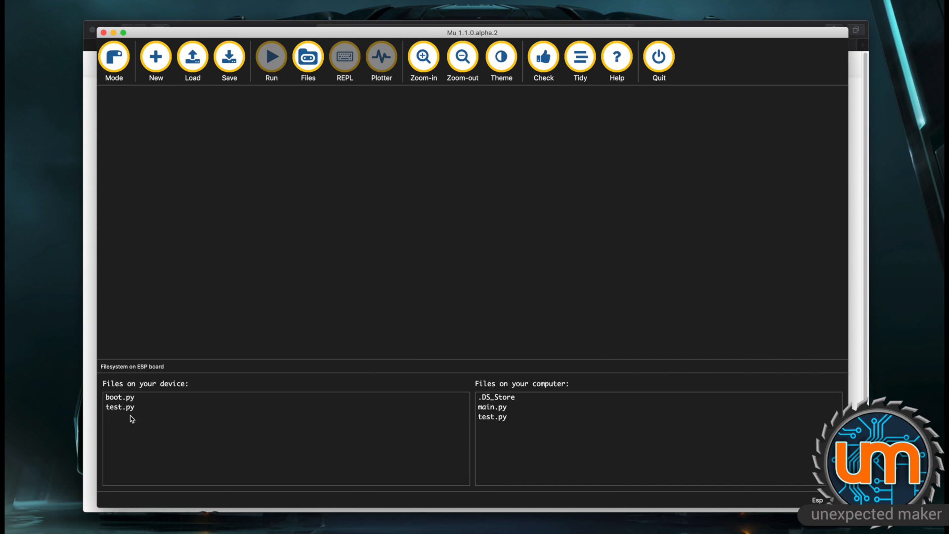
mouse_move(190, 390)
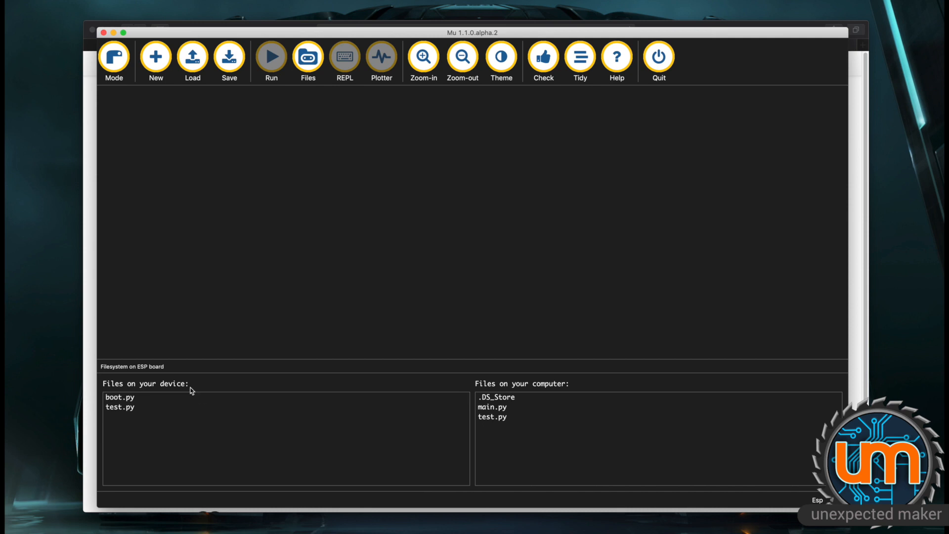
mouse_move(172, 393)
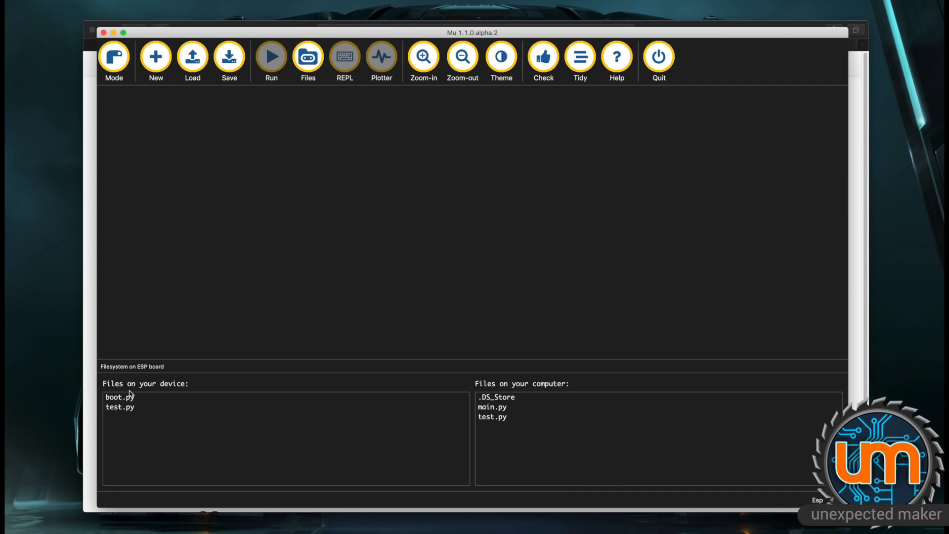
click(119, 407)
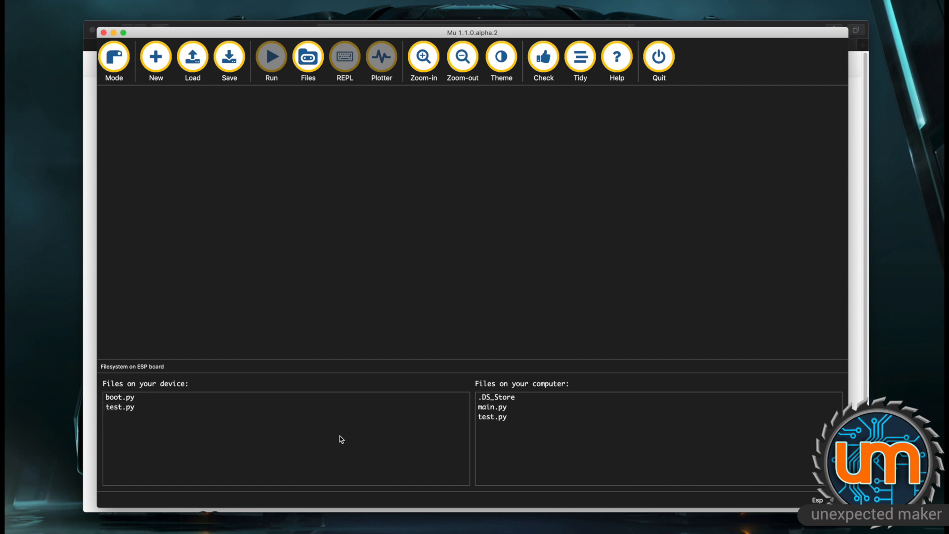
click(119, 406)
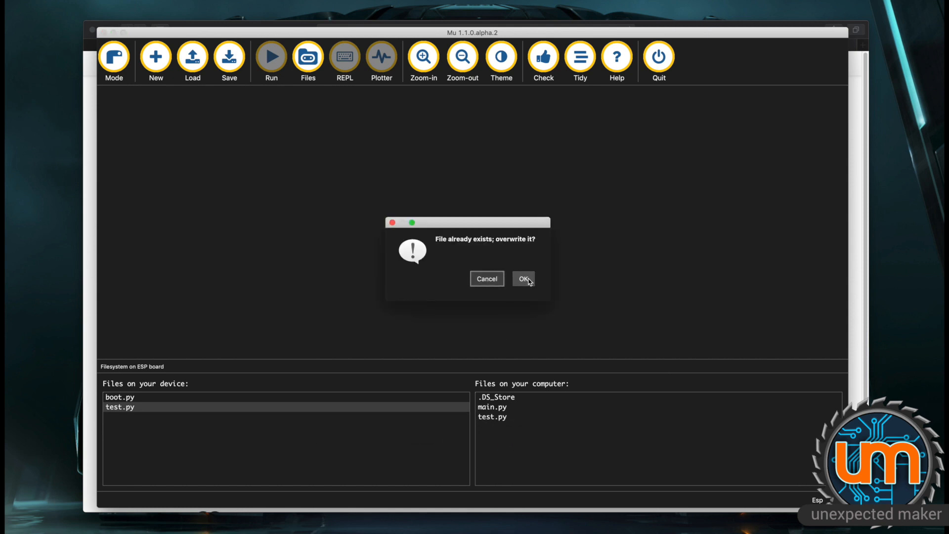
click(524, 278)
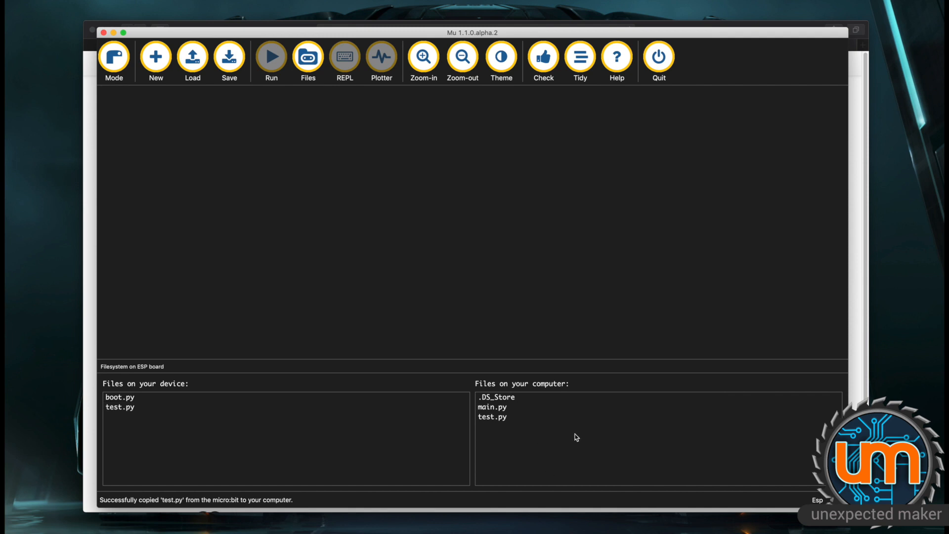
click(492, 416)
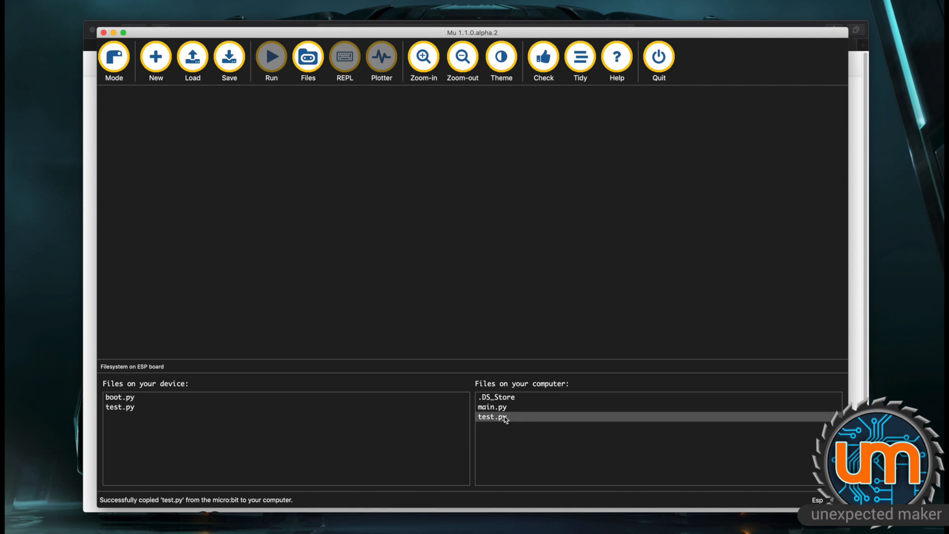
- Open the computer's test.py in Mu and run 'import test' in the TinyPICO REPL
right_click(490, 416)
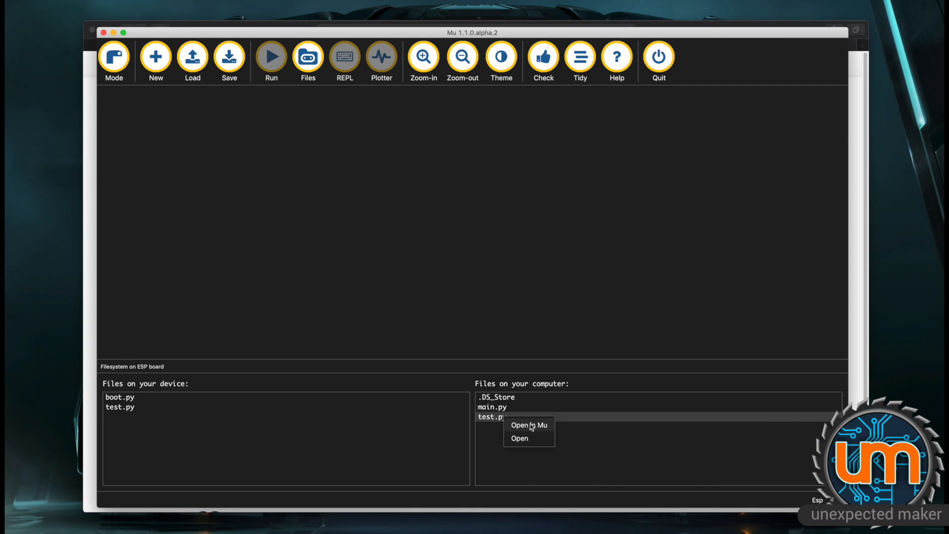
click(528, 424)
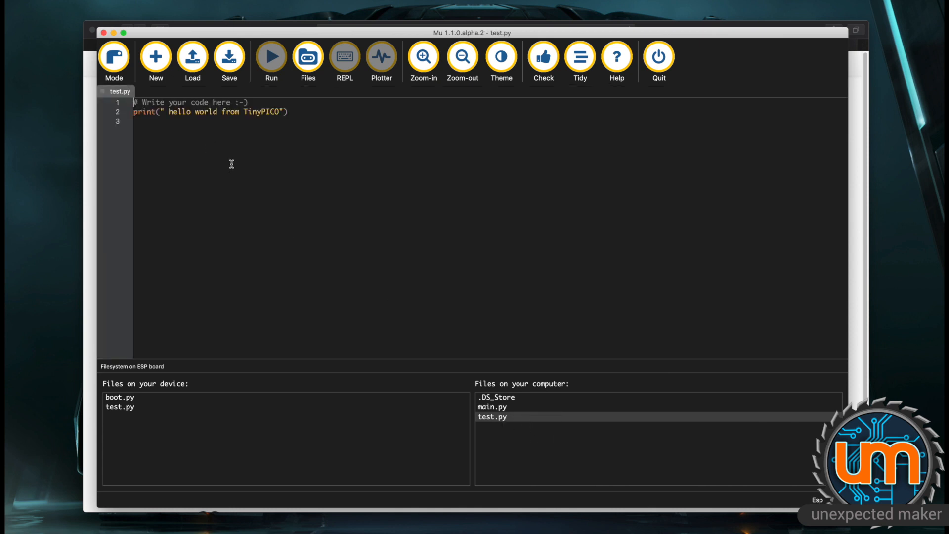
mouse_move(284, 114)
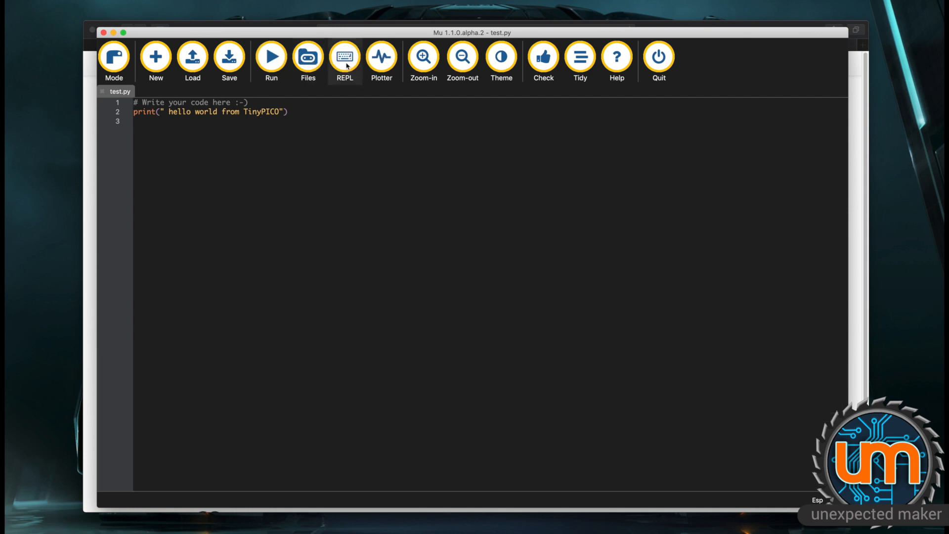
click(344, 58)
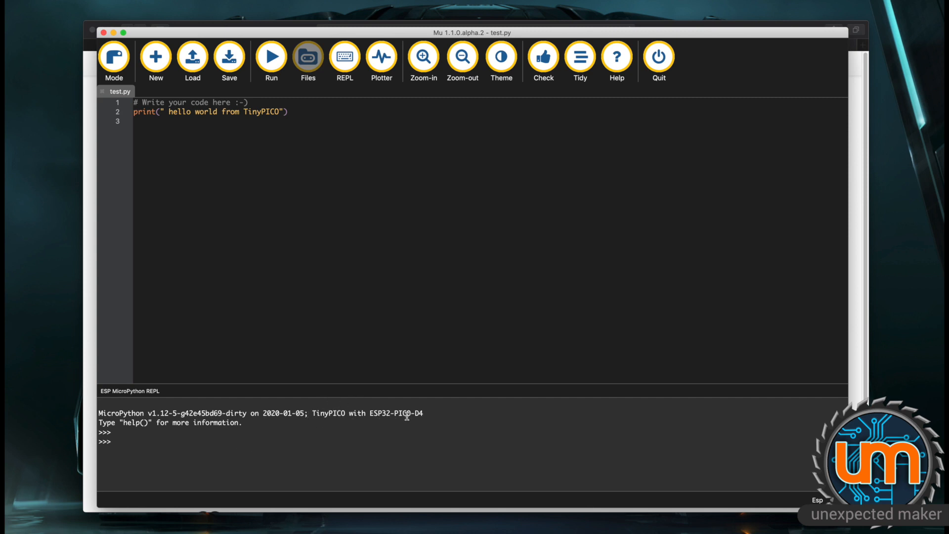
text(import test)
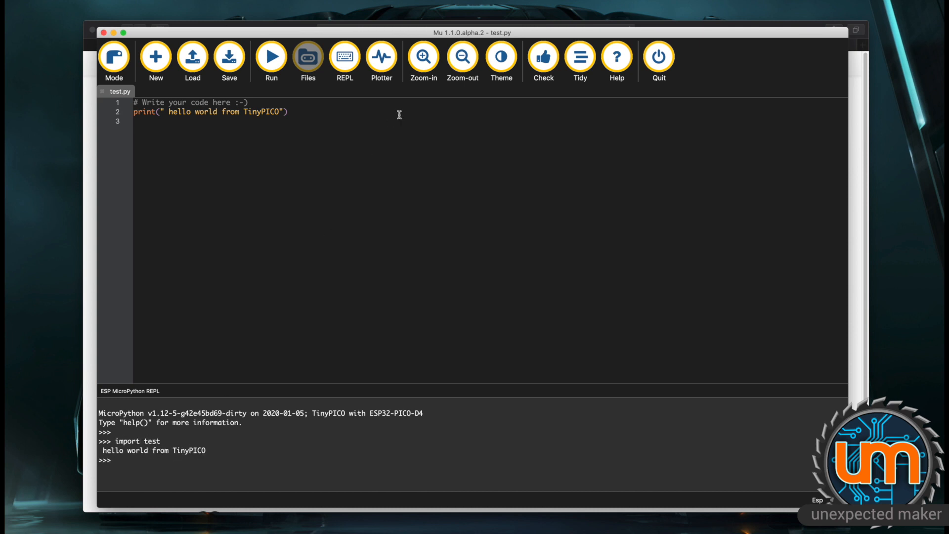
click(307, 57)
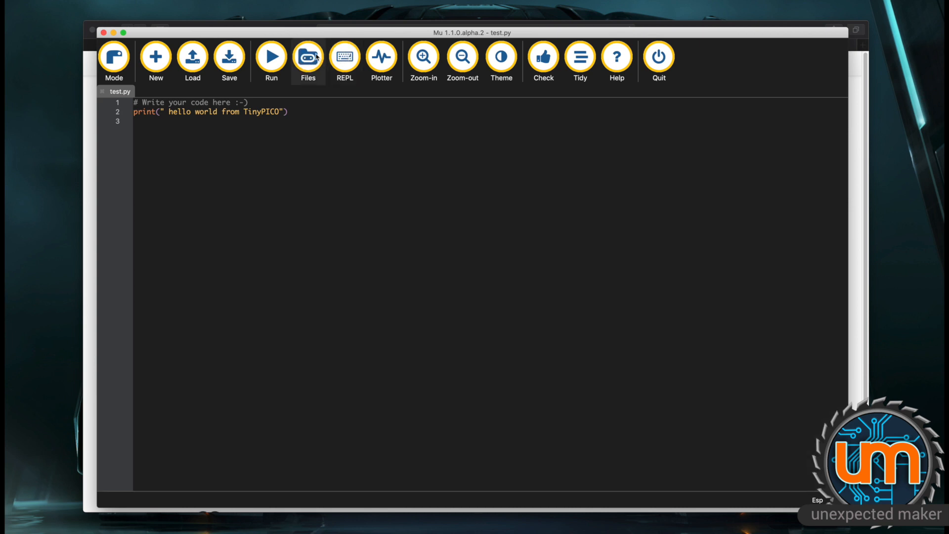
- Change hello to Goodbye in test.py, save, and overwrite the board's copy
click(307, 58)
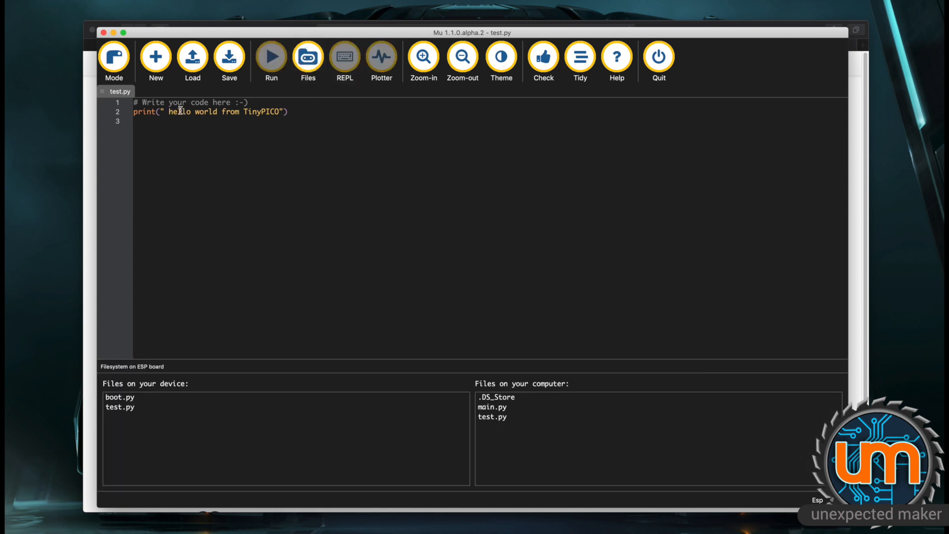
text(Goodbye)
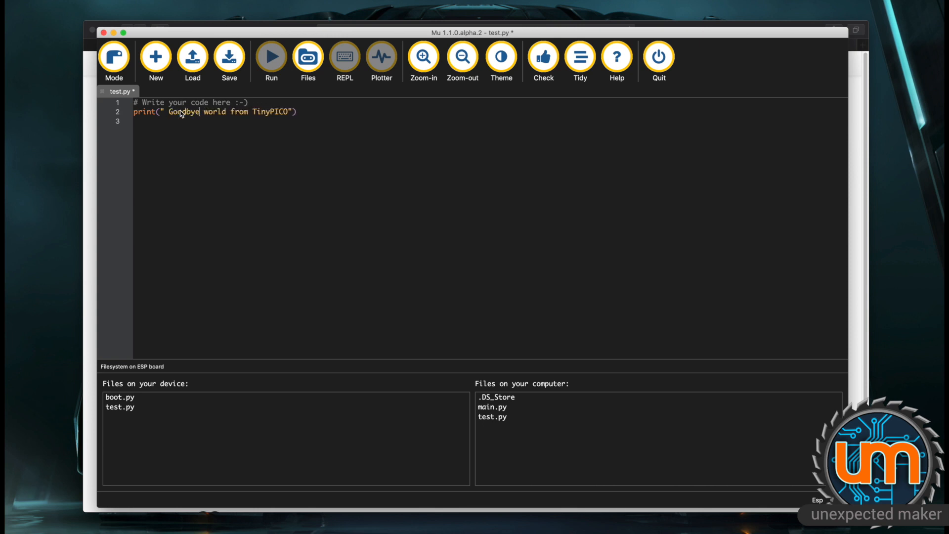
click(228, 57)
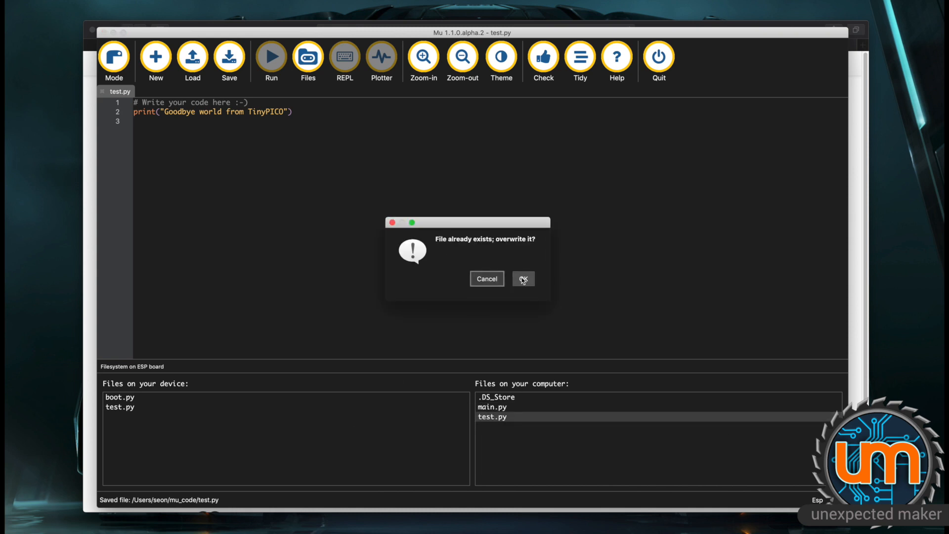
click(523, 278)
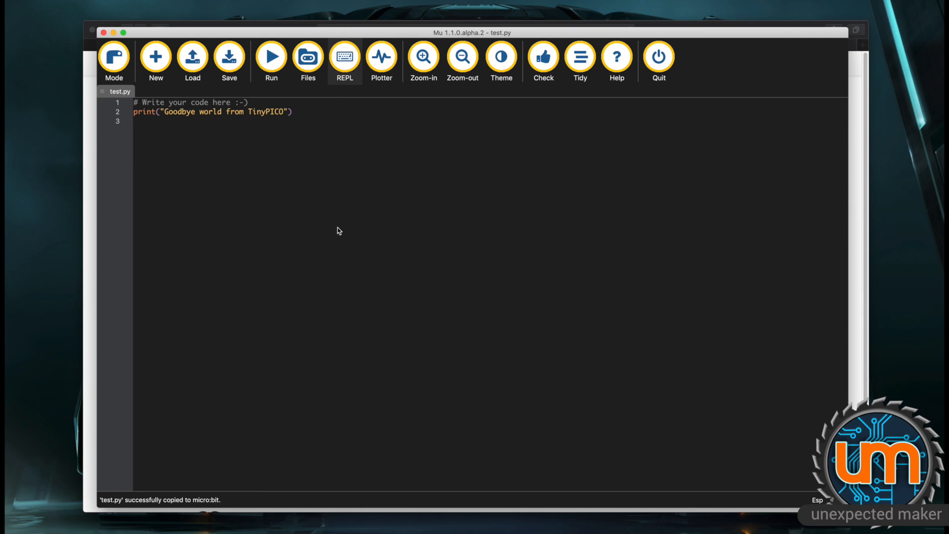
- Run 'import test' in the TinyPICO REPL to print Goodbye world from TinyPICO
click(344, 57)
text(import test)
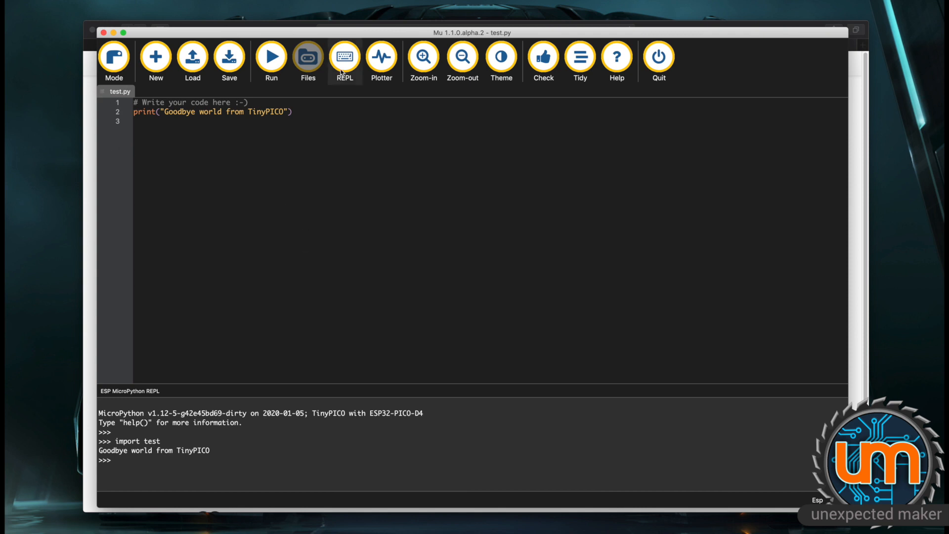
- Open the computer's main.py in a new tab, then return to the test.py tab
click(307, 57)
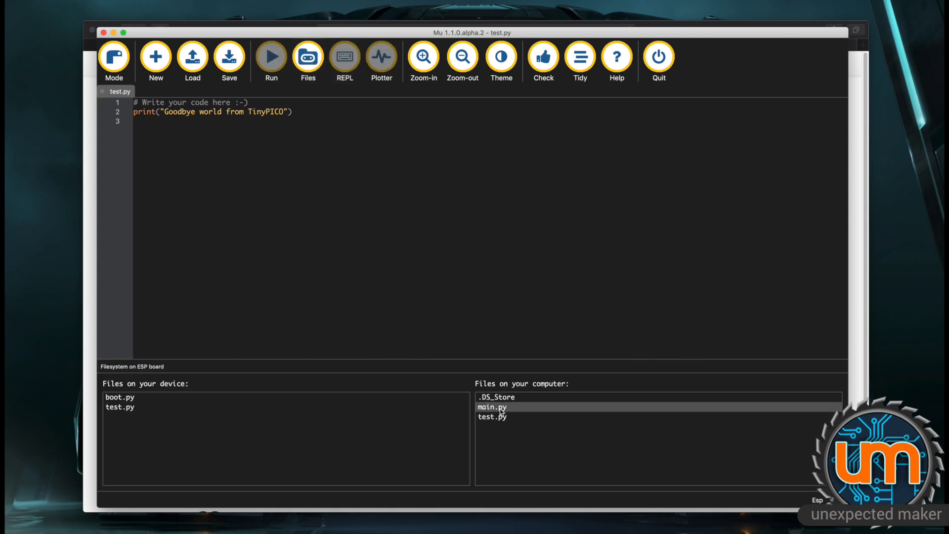
double_click(492, 406)
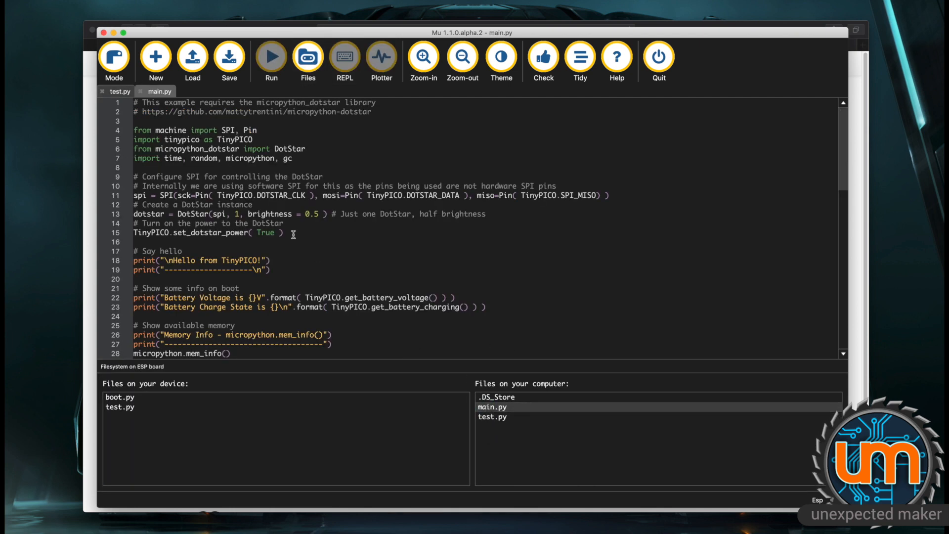
scroll(down, 3)
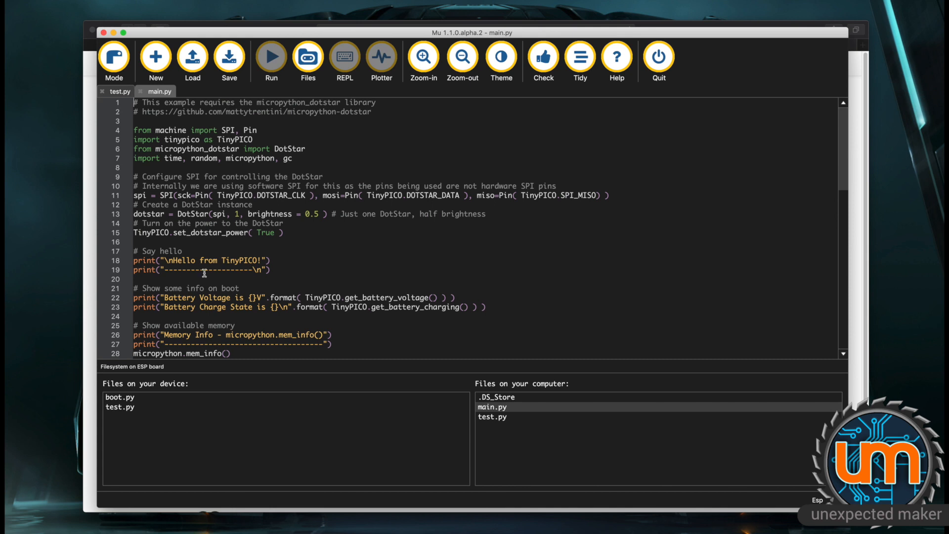
click(119, 91)
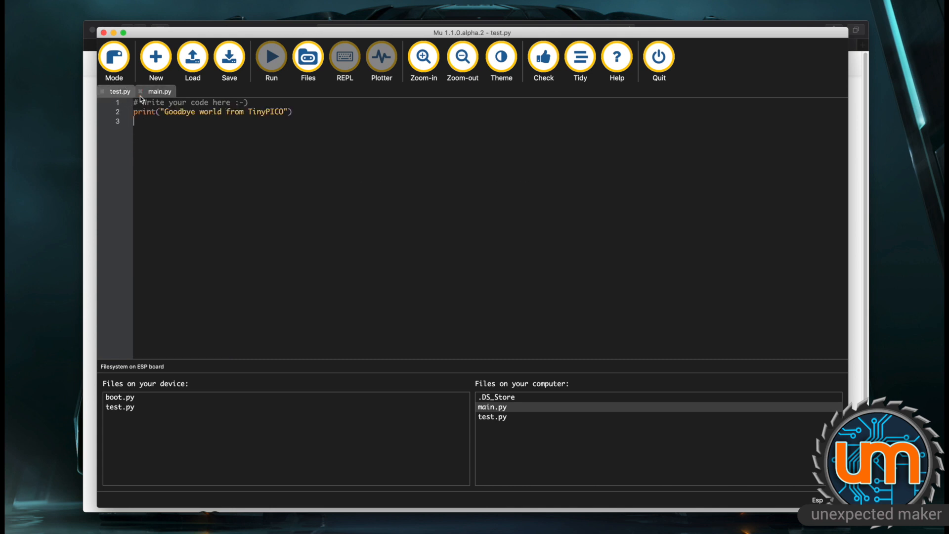
- Create a new untitled script, then open and cancel the Load file dialog
click(155, 57)
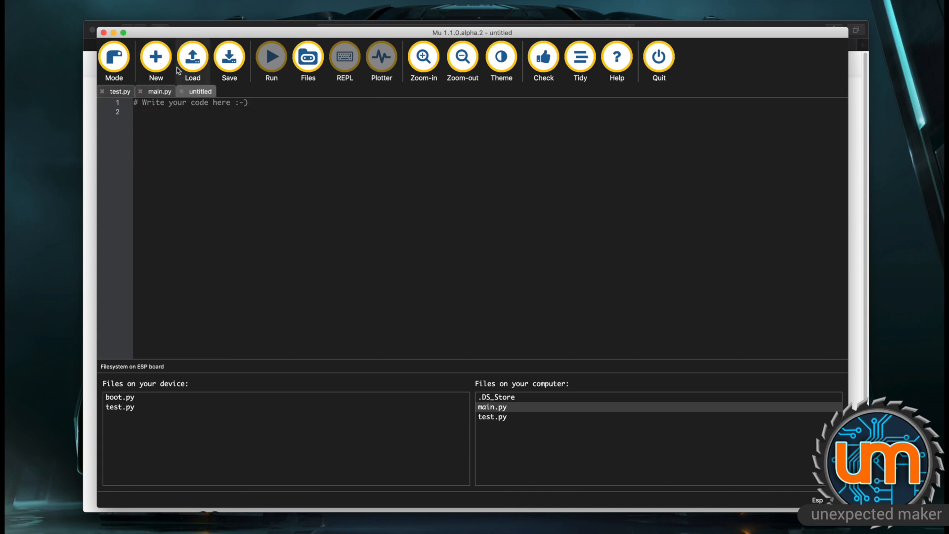
mouse_move(179, 70)
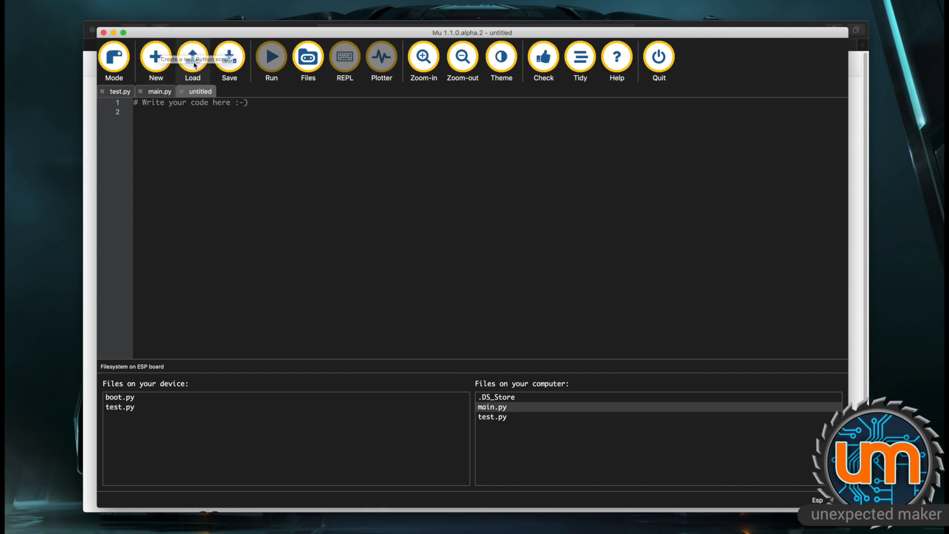
click(192, 58)
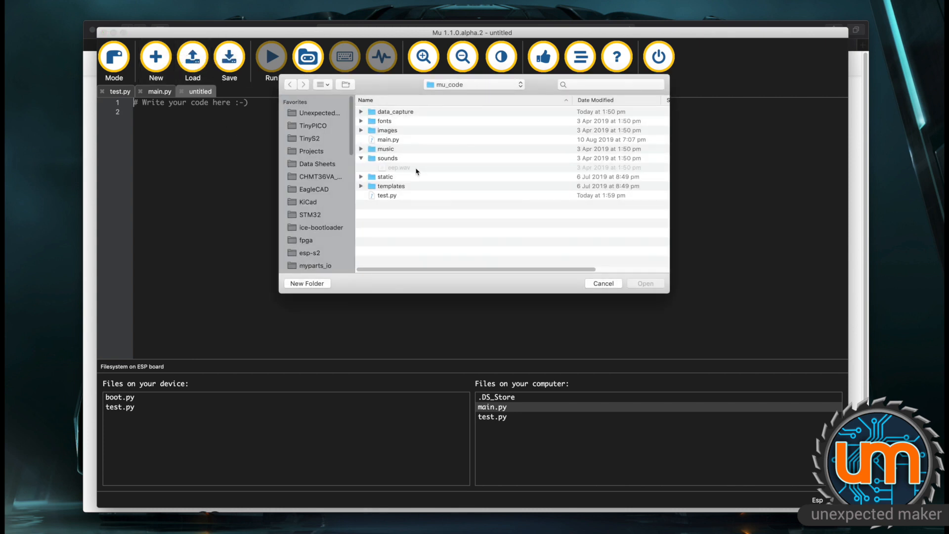
click(602, 283)
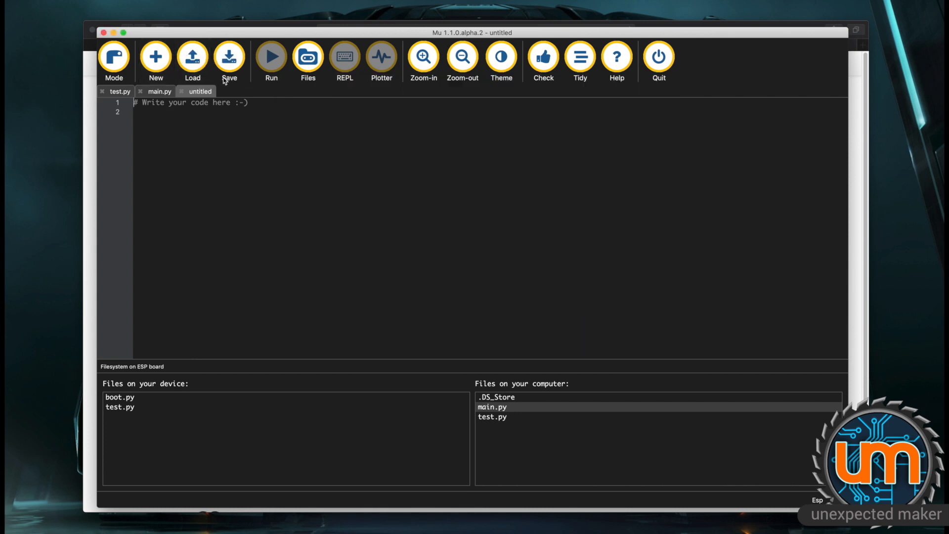
mouse_move(241, 118)
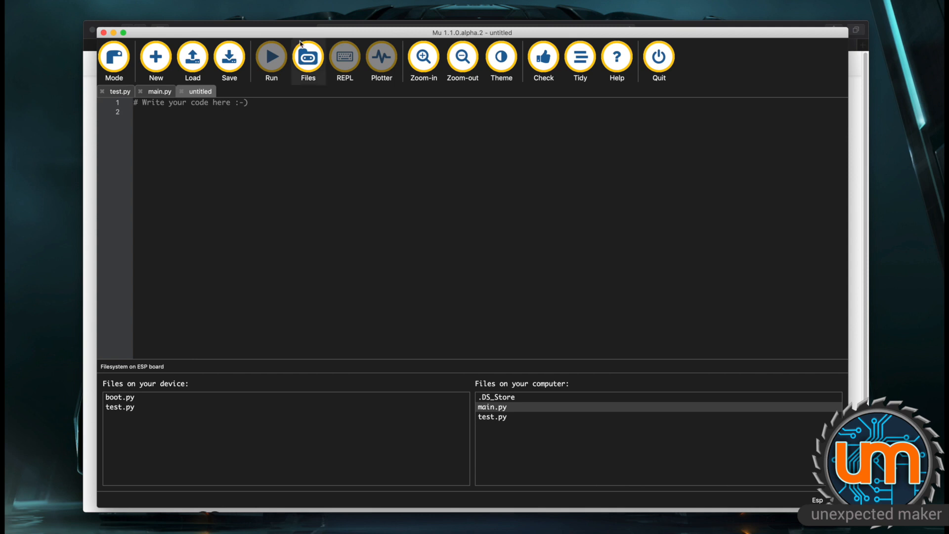
- Hide the file panes and show the empty ESP MicroPython plotter
click(308, 57)
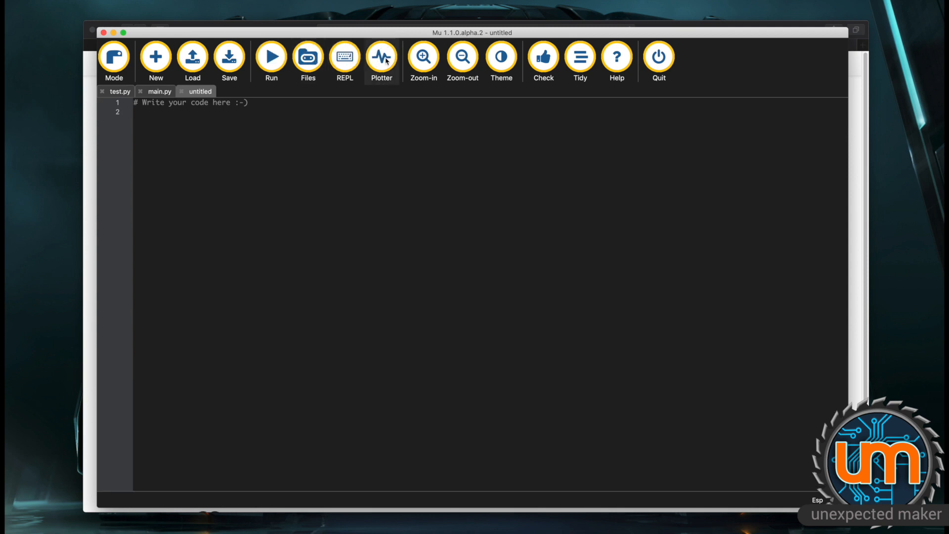
click(381, 57)
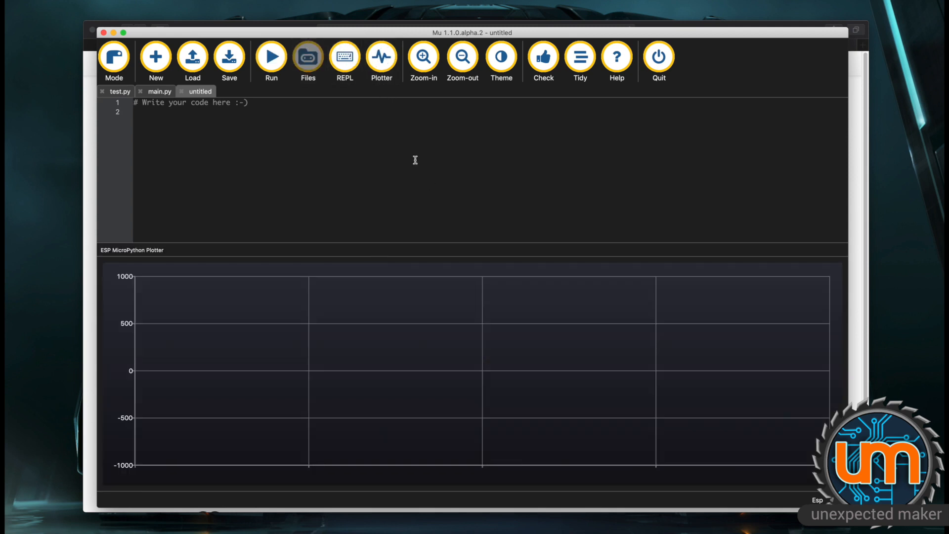
mouse_move(208, 306)
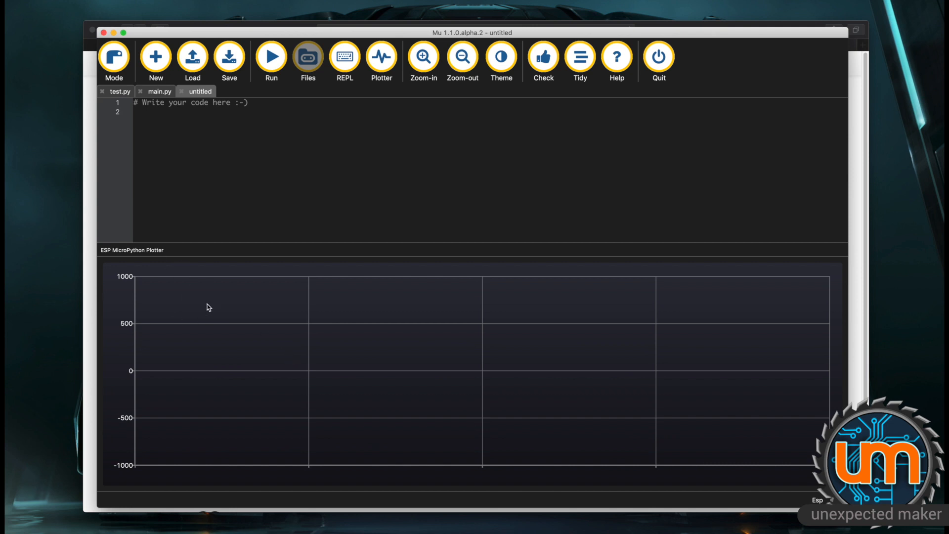
mouse_move(218, 356)
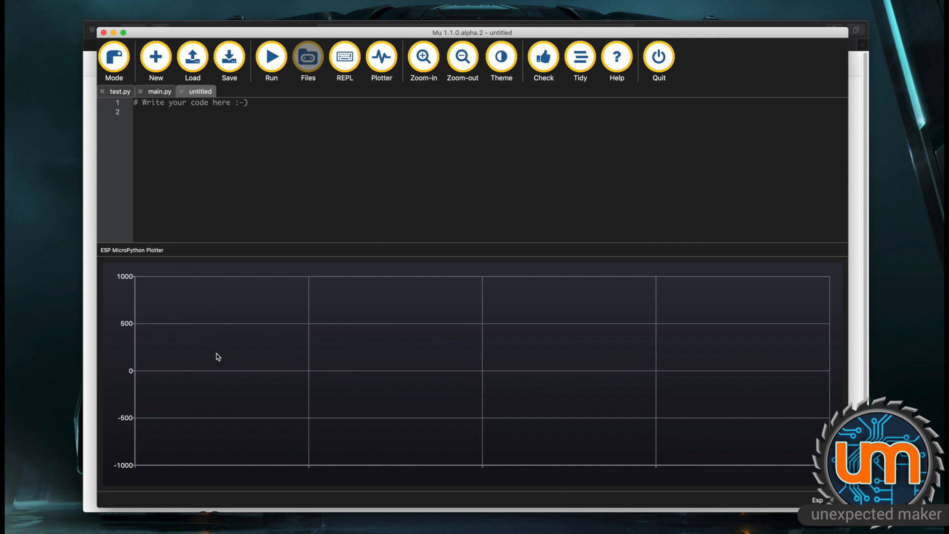
mouse_move(336, 350)
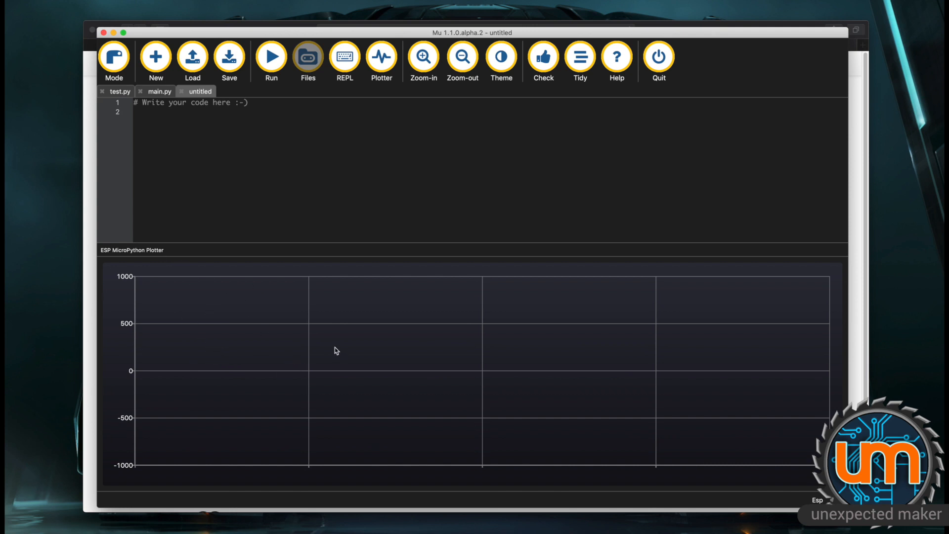
mouse_move(313, 371)
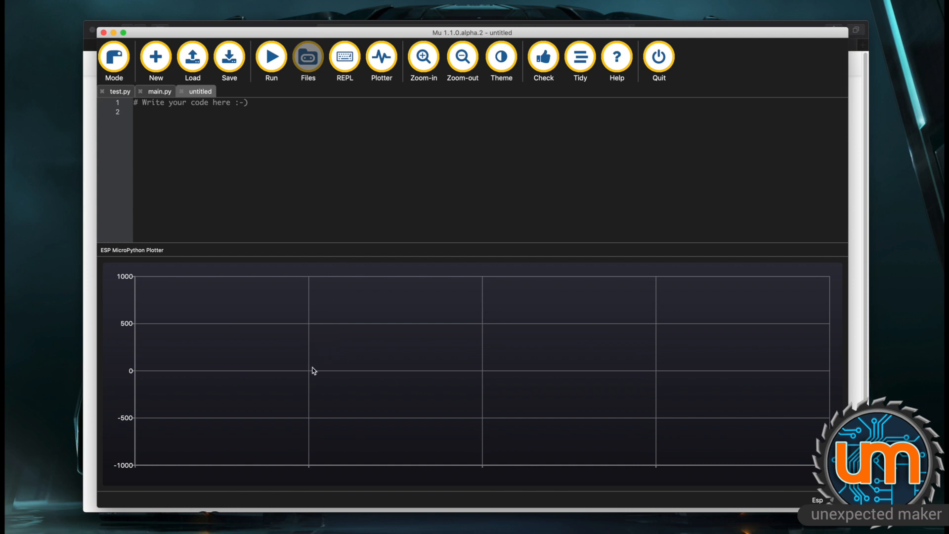
mouse_move(345, 57)
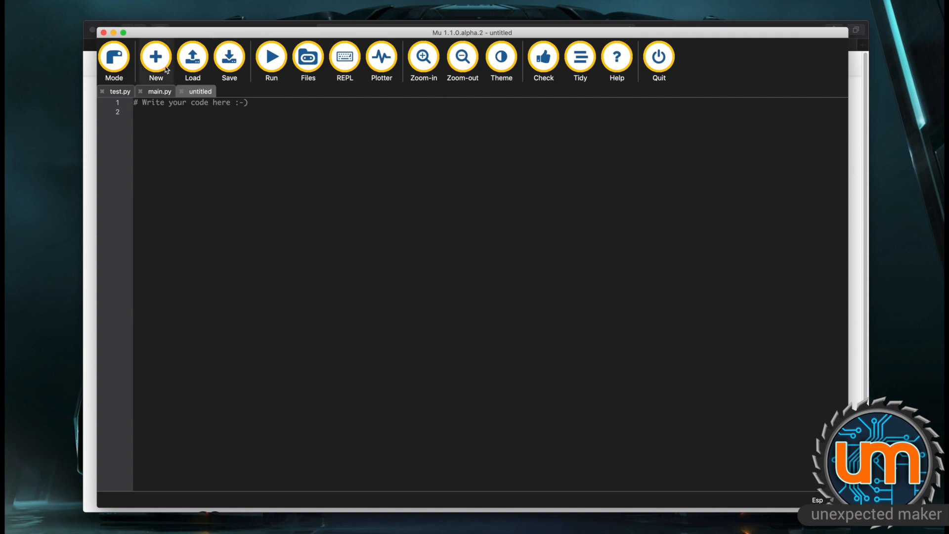
- Tidy main.py's code and scroll through the temperature and RAM-check functions
click(159, 92)
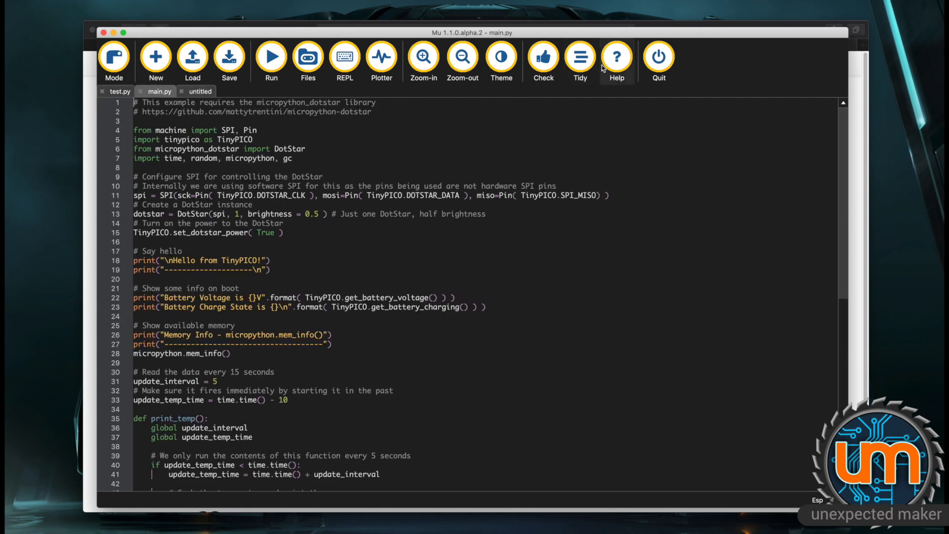
click(579, 57)
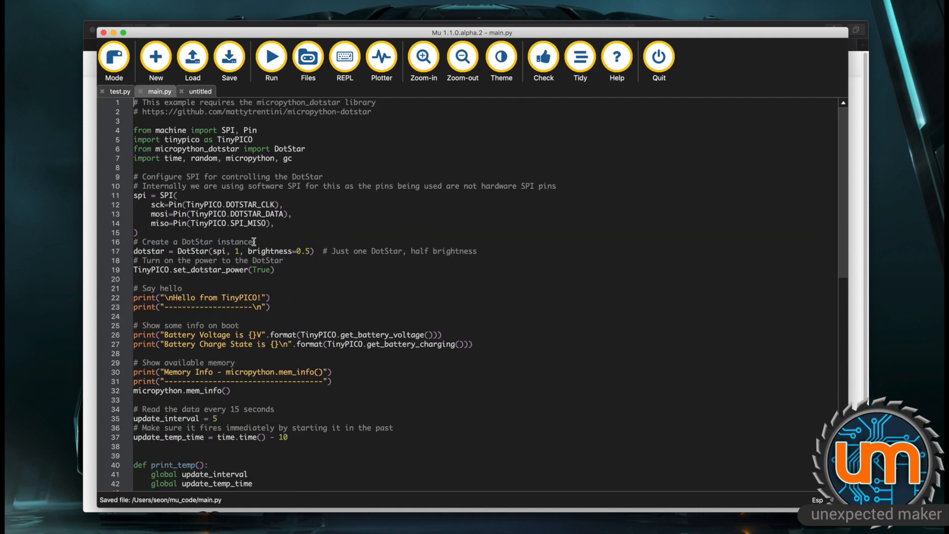
scroll(down, 3)
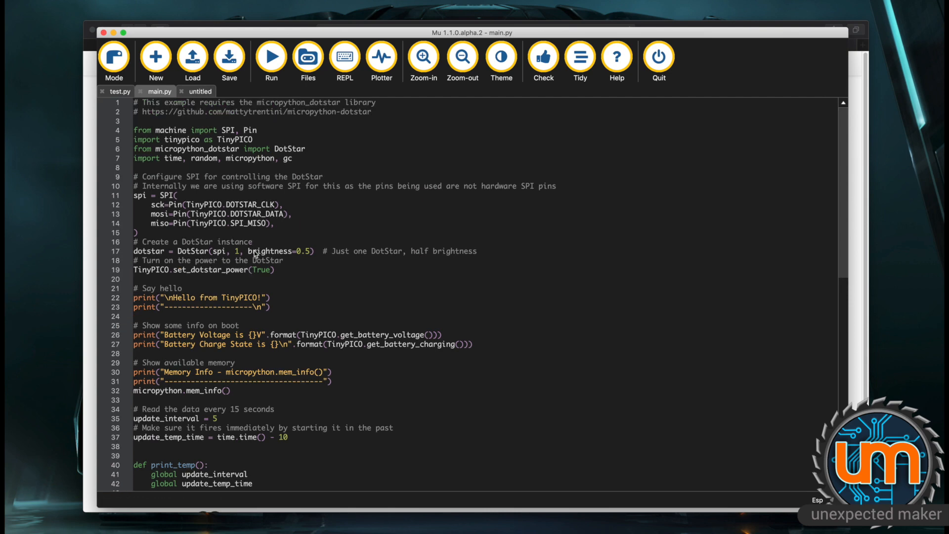
scroll(down, 3)
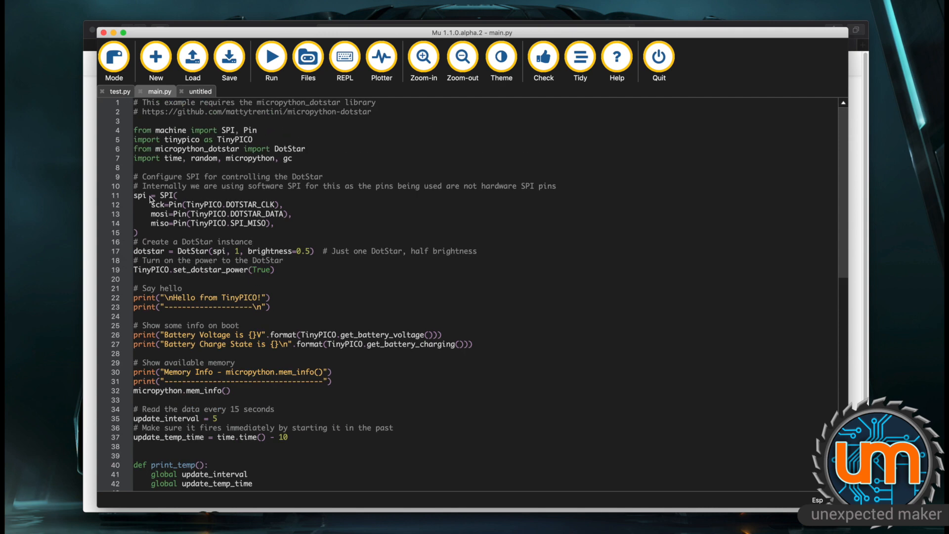
mouse_move(193, 187)
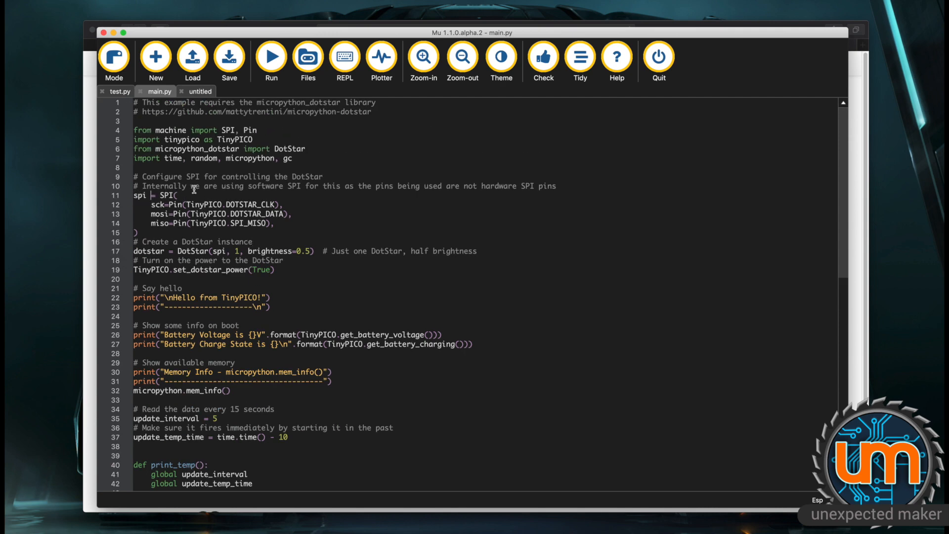
scroll(down, 3)
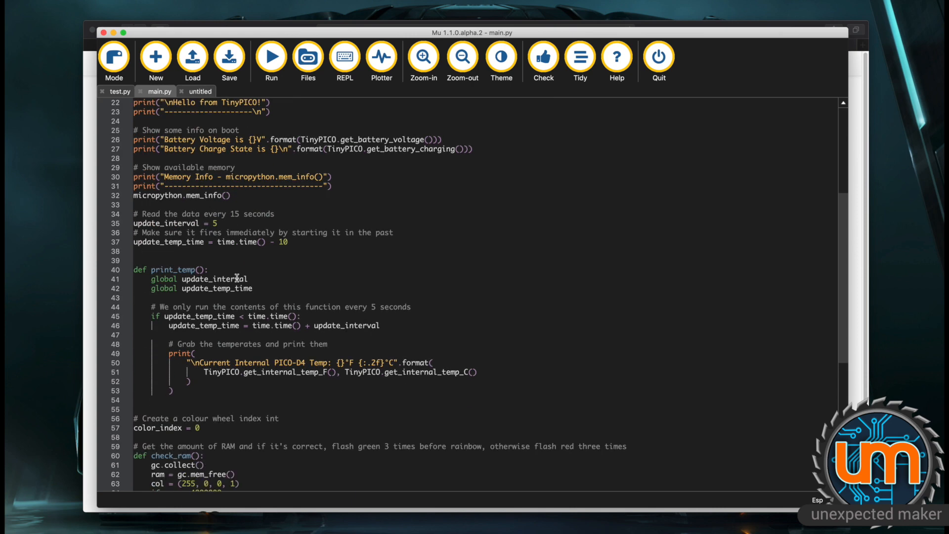
scroll(down, 3)
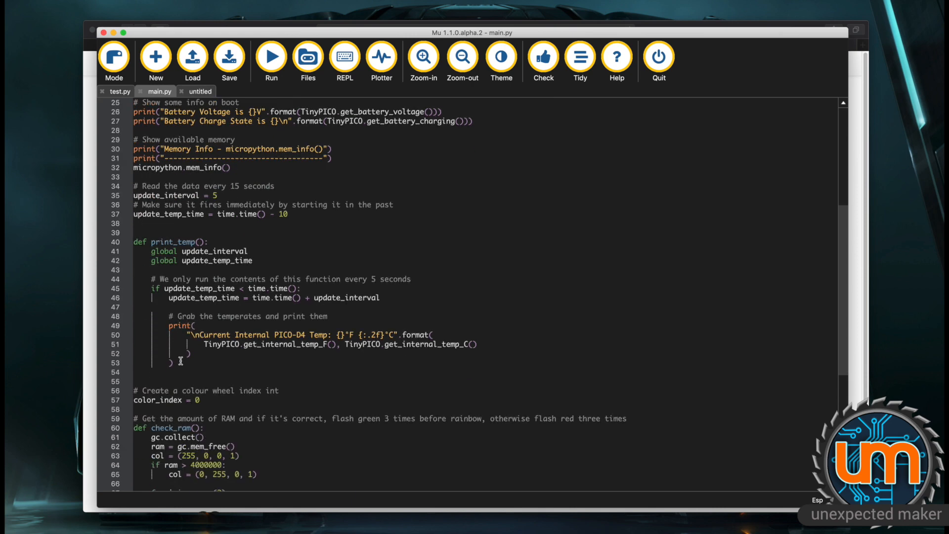
scroll(down, 3)
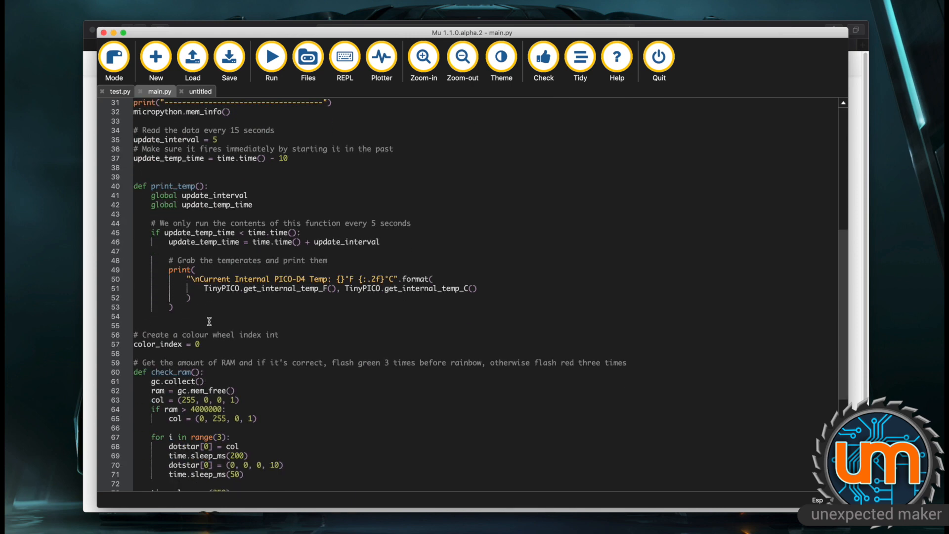
scroll(down, 3)
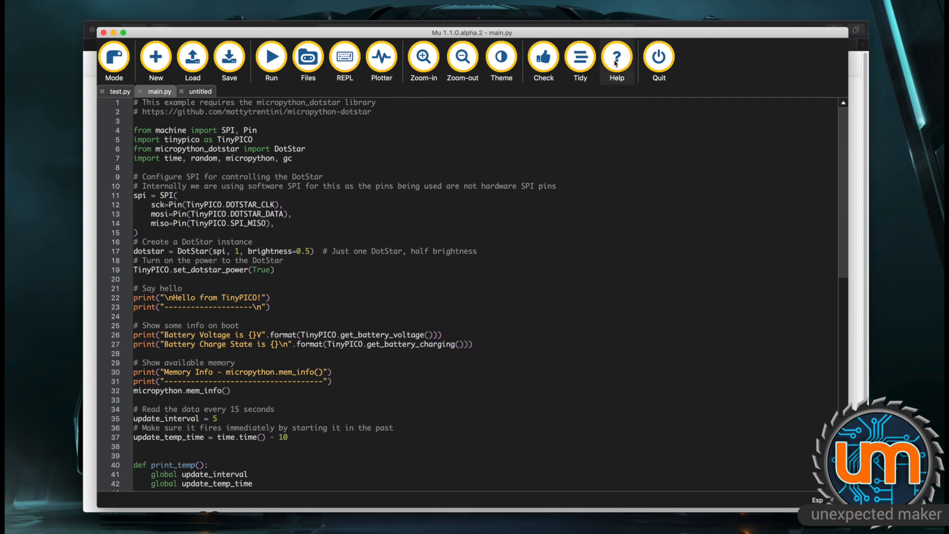
- Open Mu's online help and type 'name = input("Name' and 'msg = "He' lines
click(617, 57)
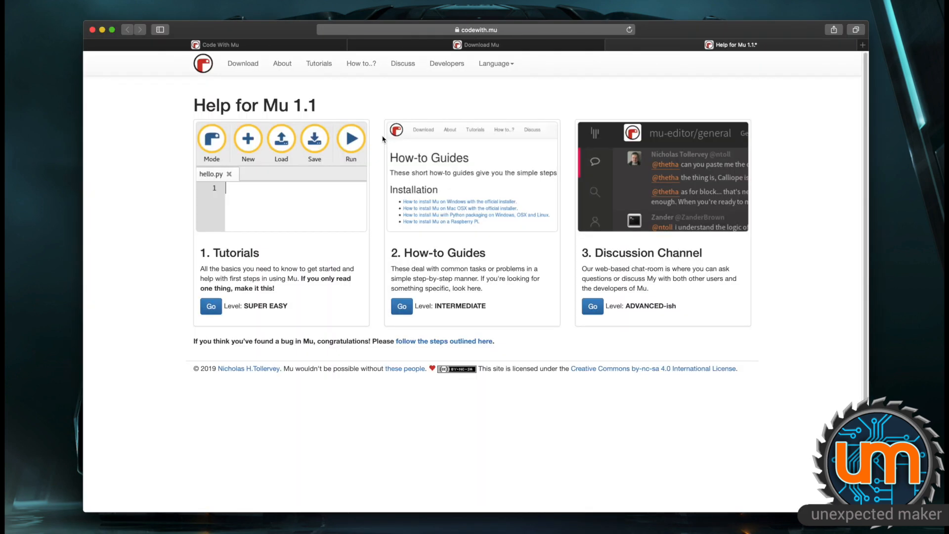
text(name =)
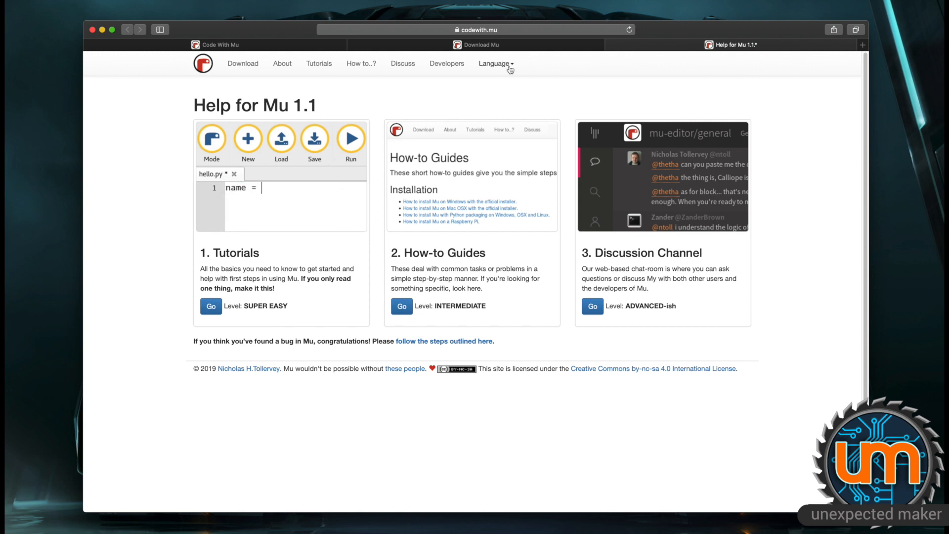
text(input("Name:)
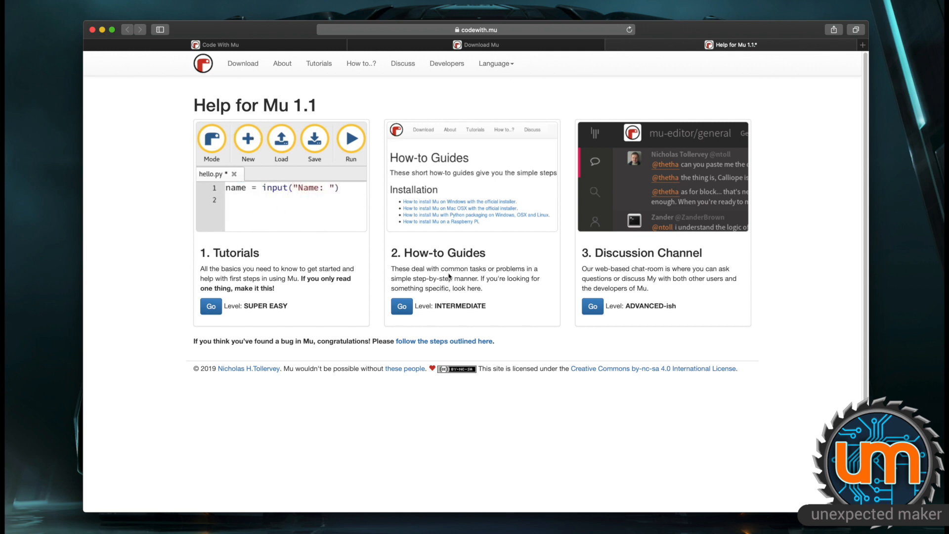
text(msg = "Hello, " + name)
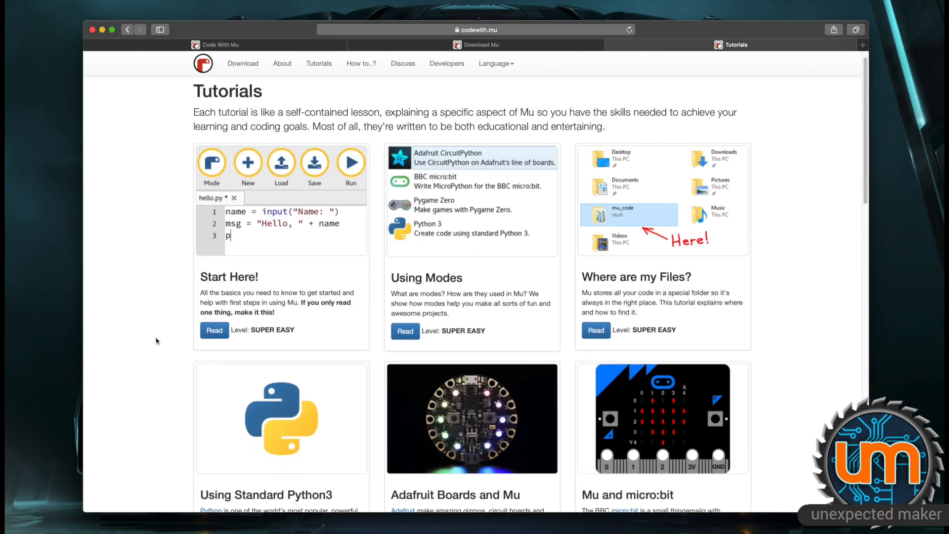
- Scroll the Tutorials page down to Advanced Configuration and Moving on from Mu, then back up
scroll(down, 3)
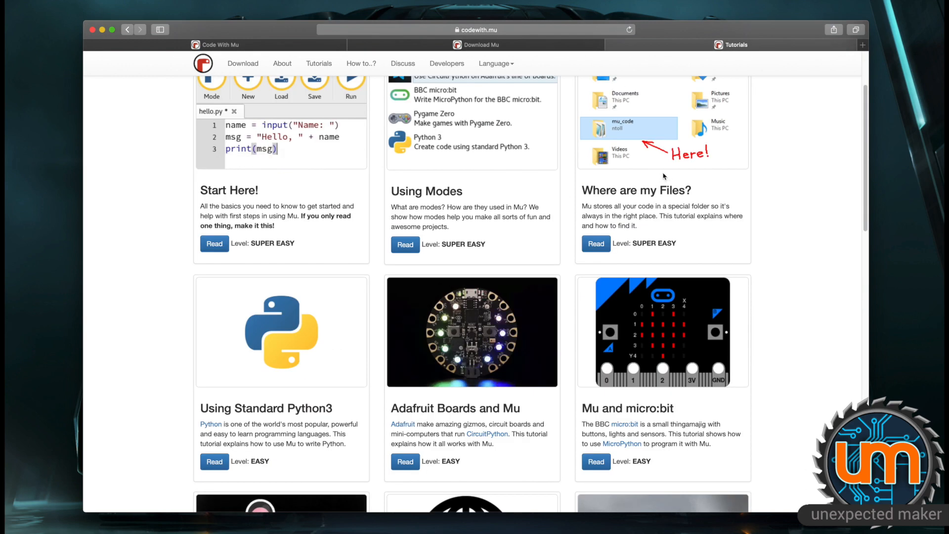
scroll(down, 3)
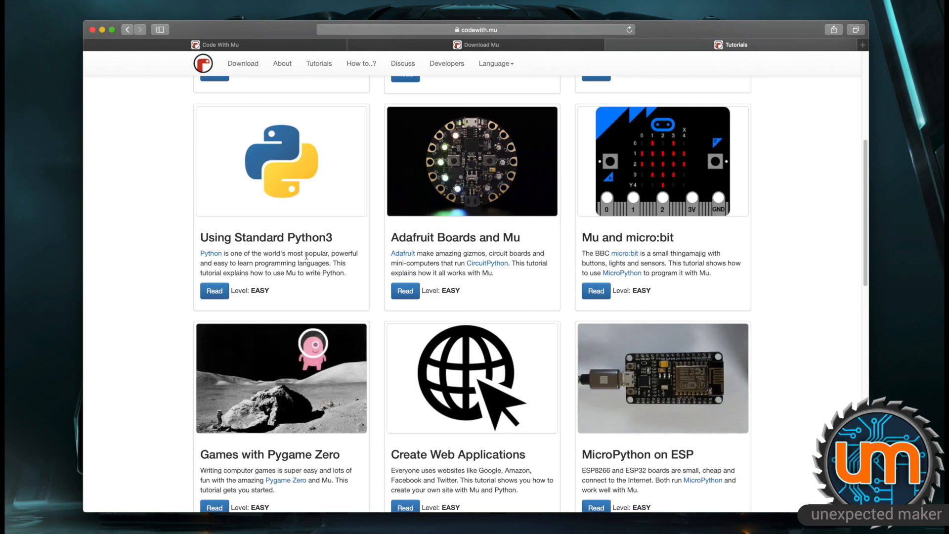
scroll(down, 3)
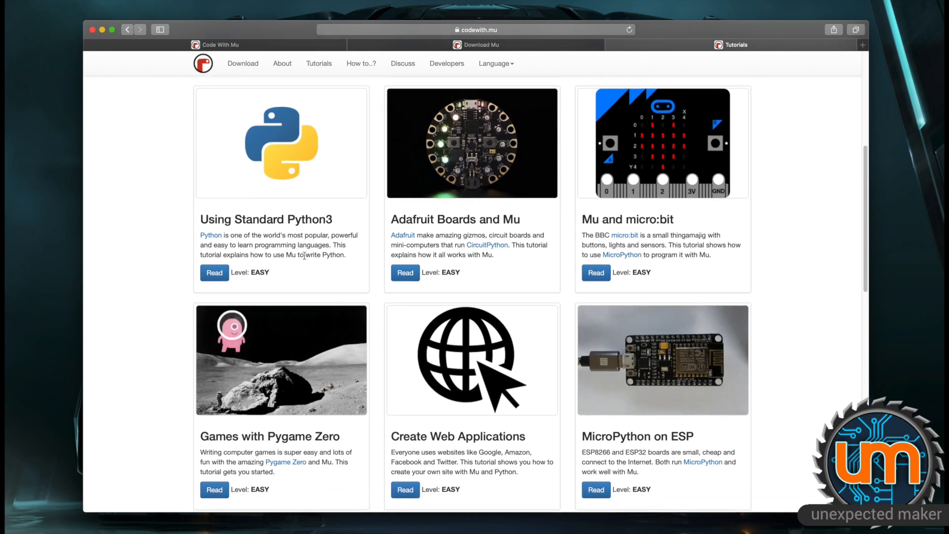
scroll(down, 3)
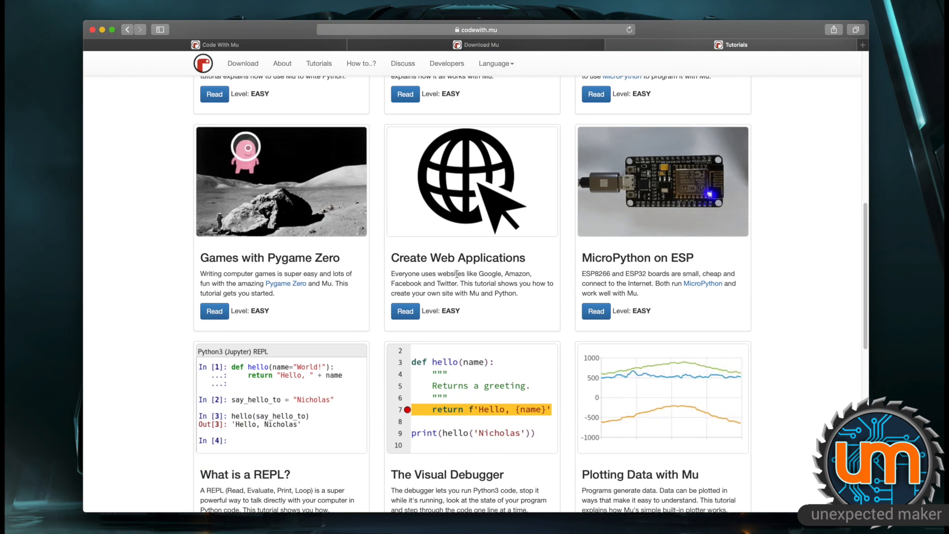
scroll(down, 3)
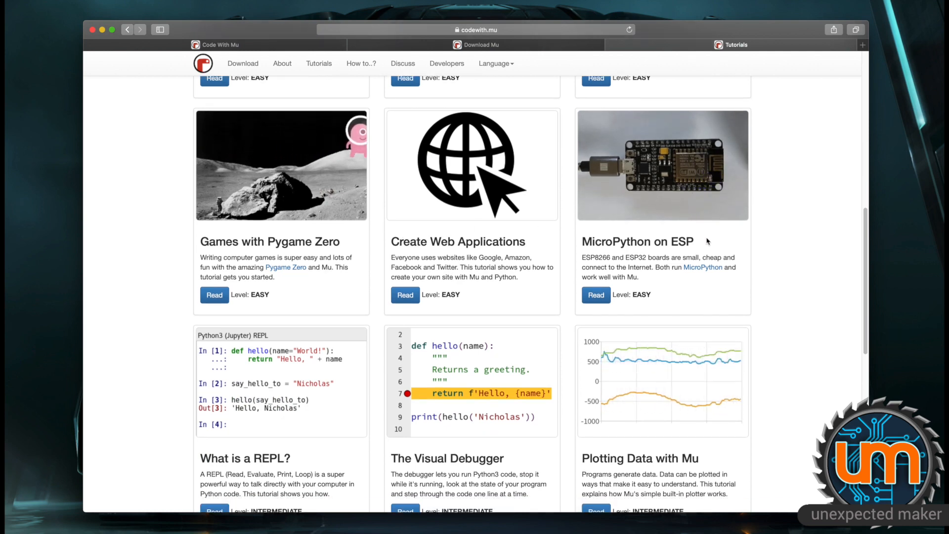
scroll(down, 3)
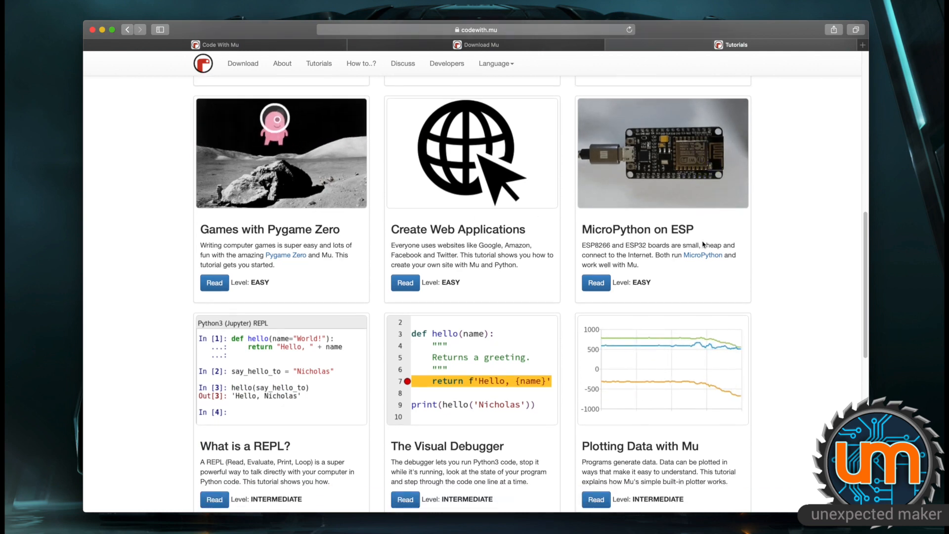
scroll(down, 3)
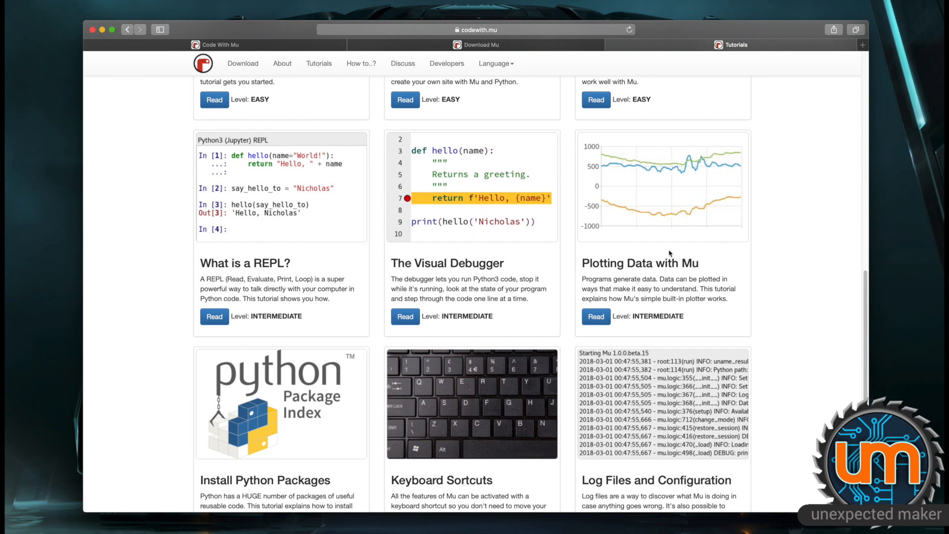
scroll(down, 3)
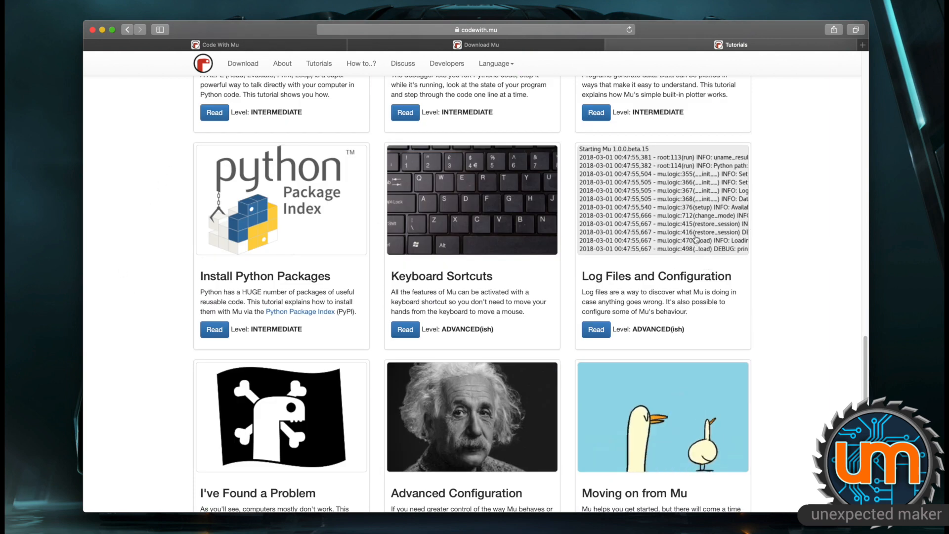
scroll(down, 3)
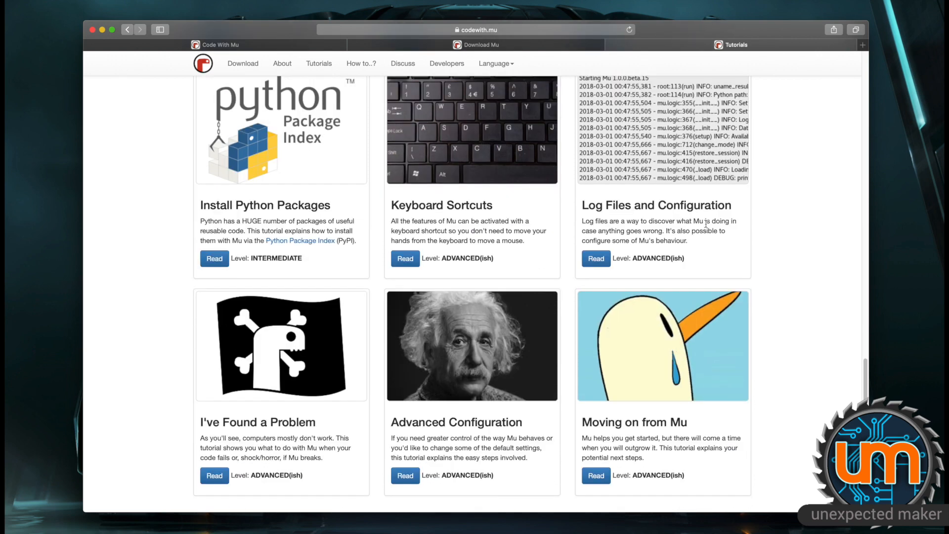
scroll(down, 3)
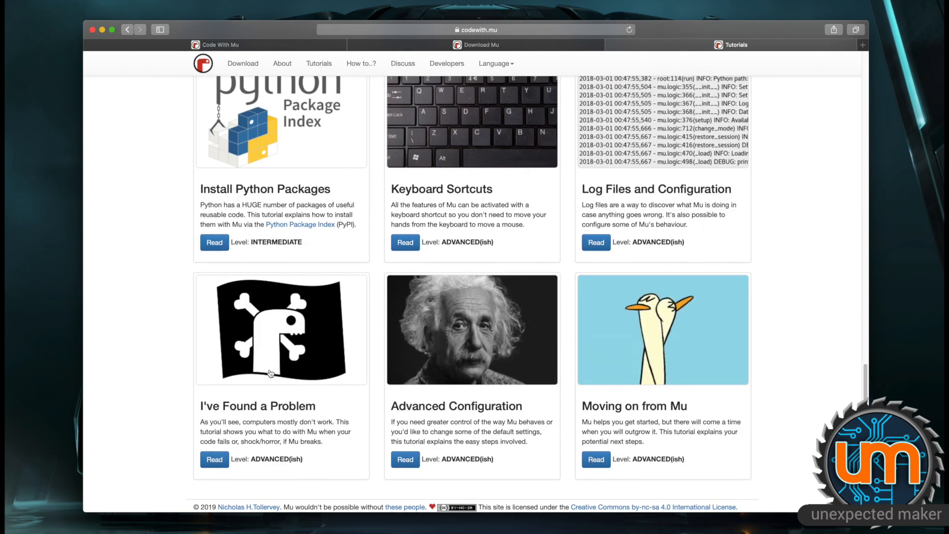
scroll(up, 3)
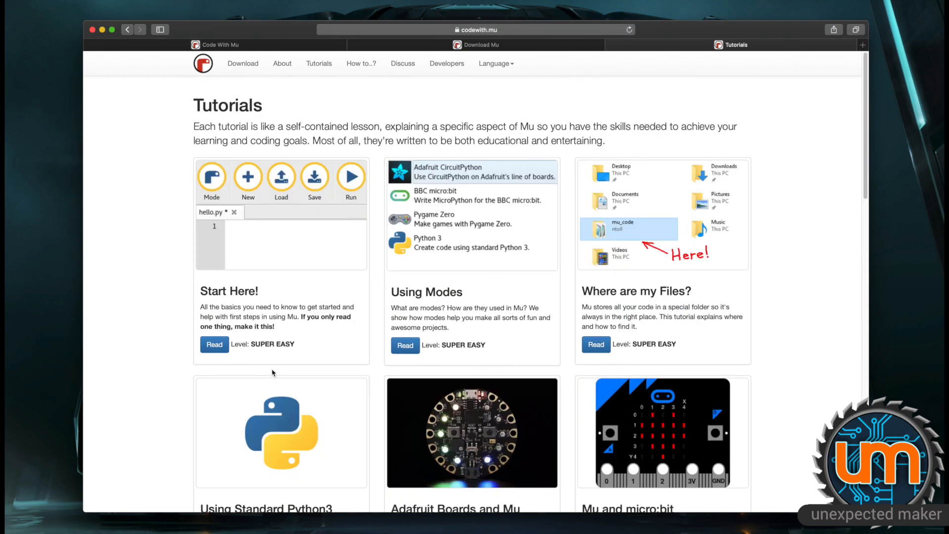
- Type code that reads a name with input("Name: ") and appends it with + name
text(name)
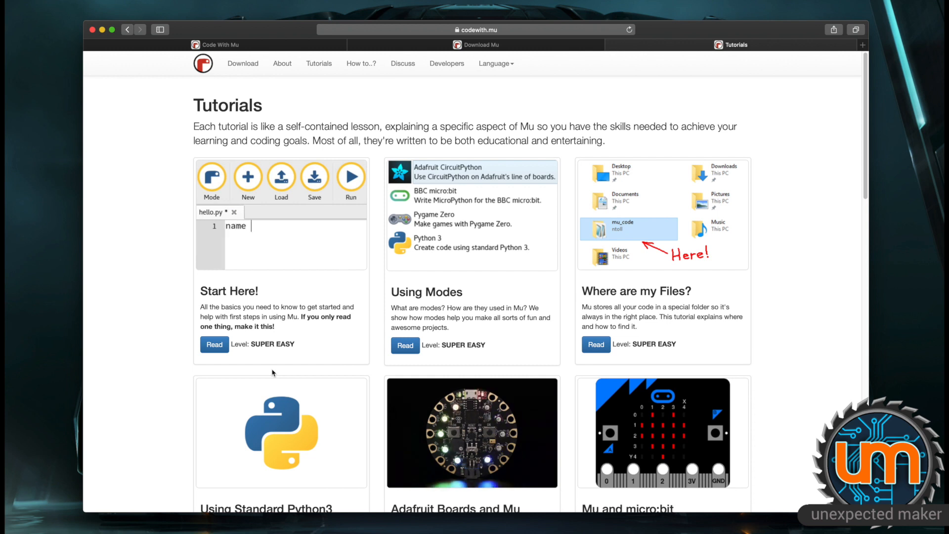
text(= input(")
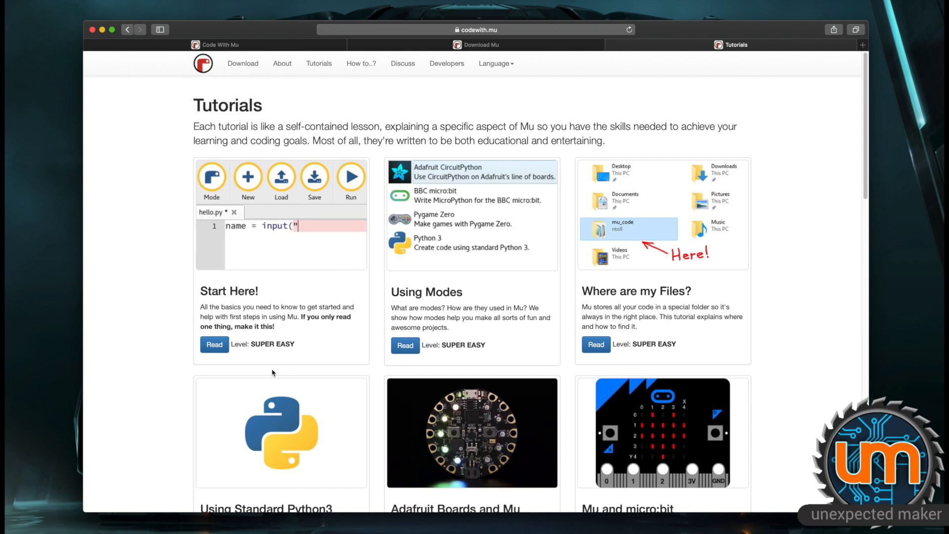
text(Name: "))
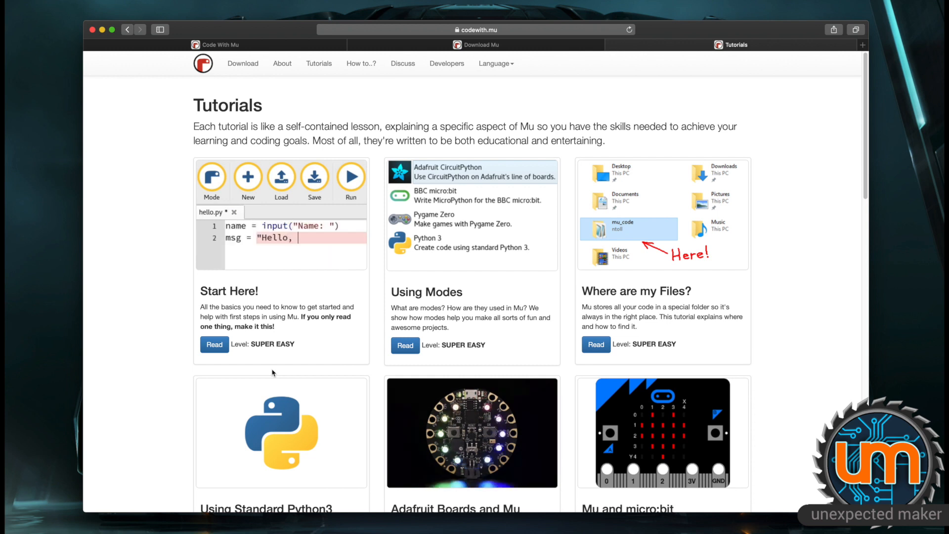
text(" + name)
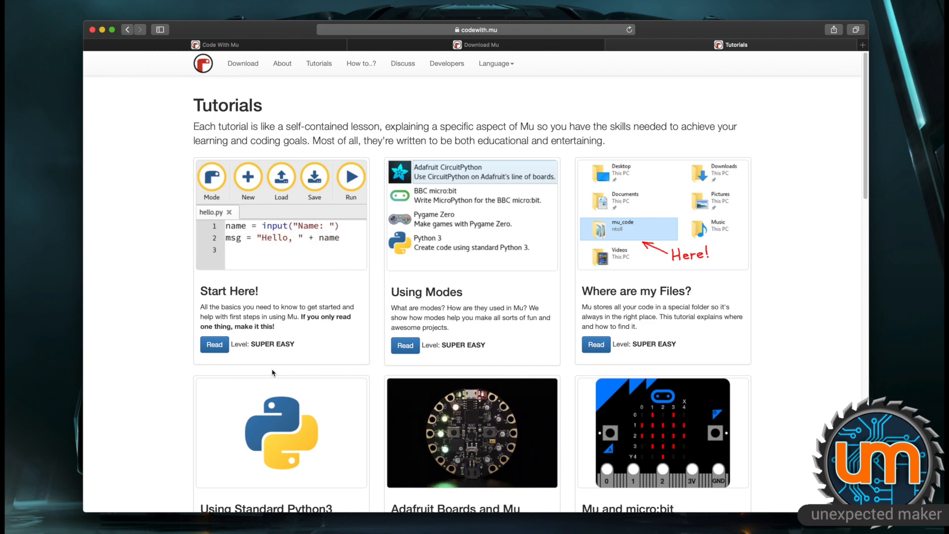